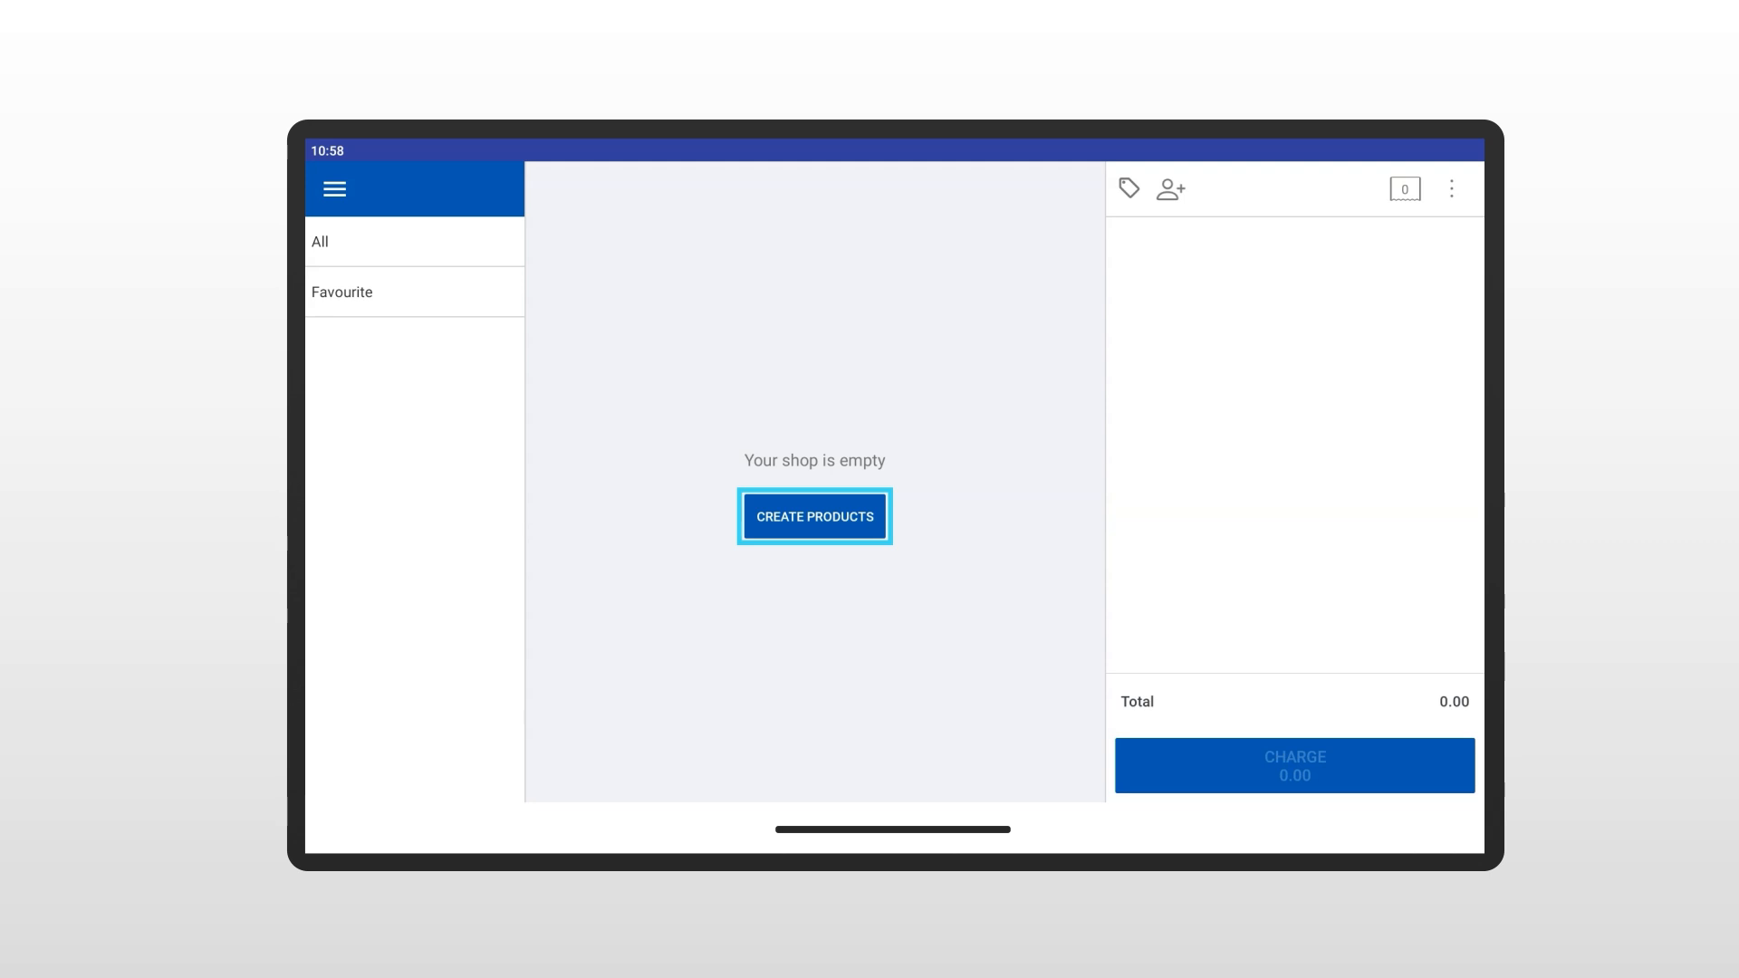
- Start a new product and enter 'Coca-cola' as its product name
left_click(814, 515)
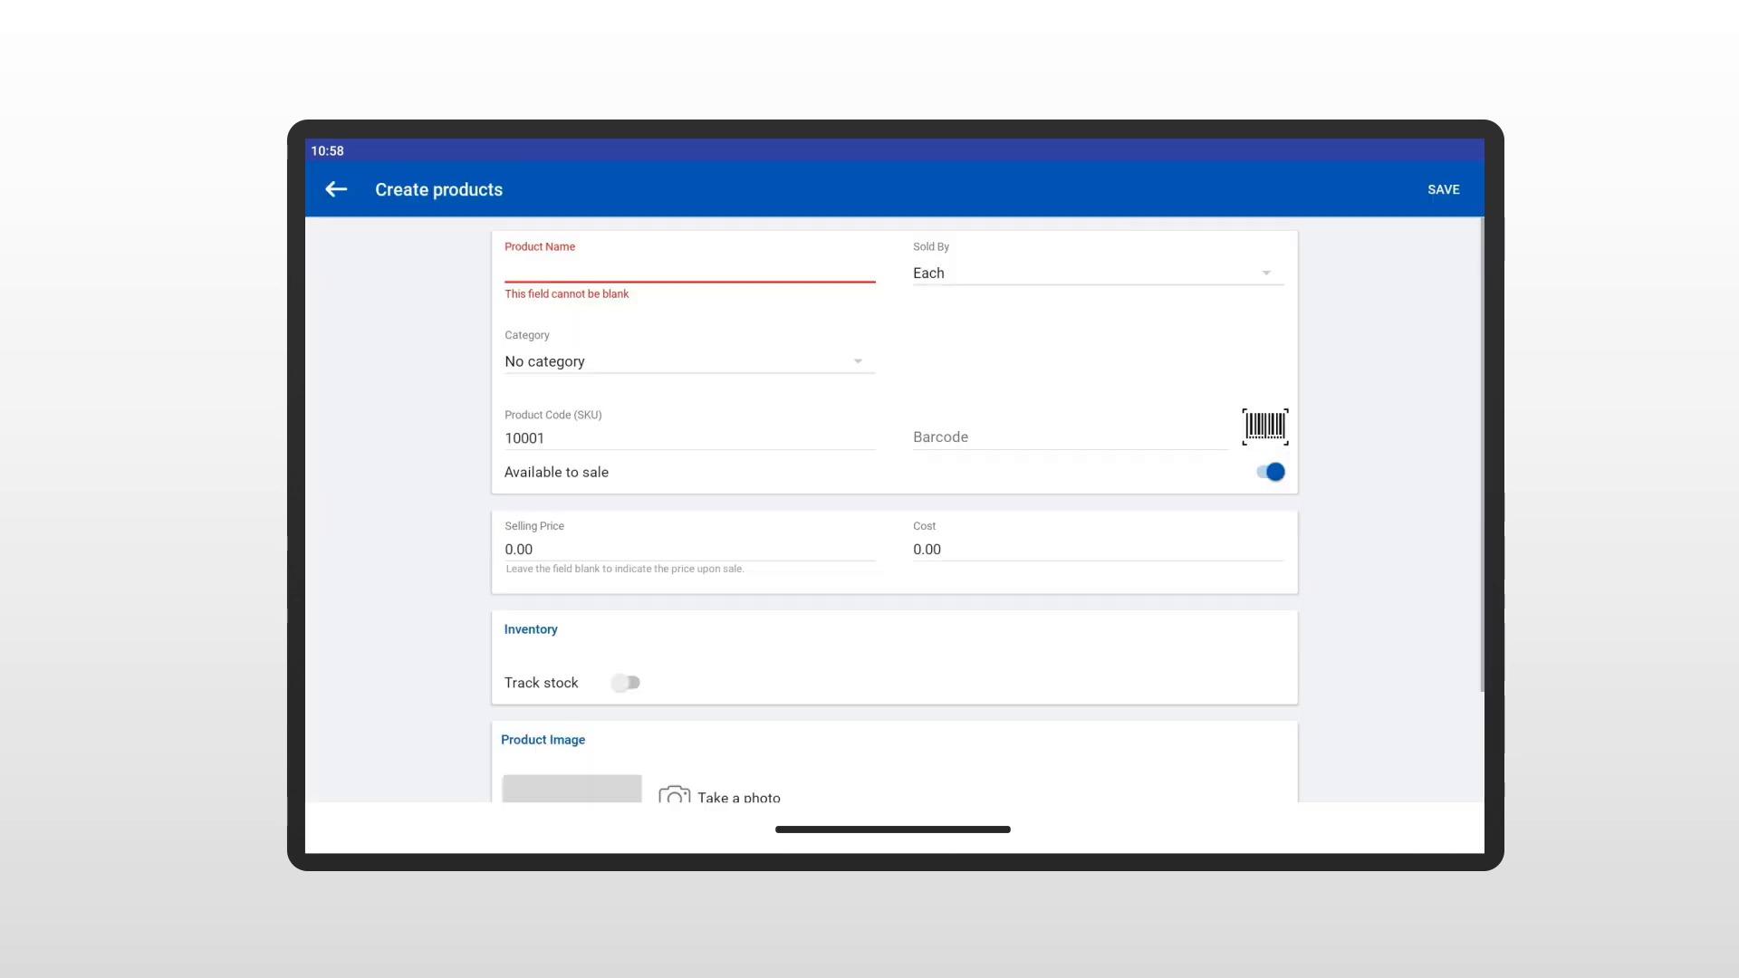
left_click(687, 266)
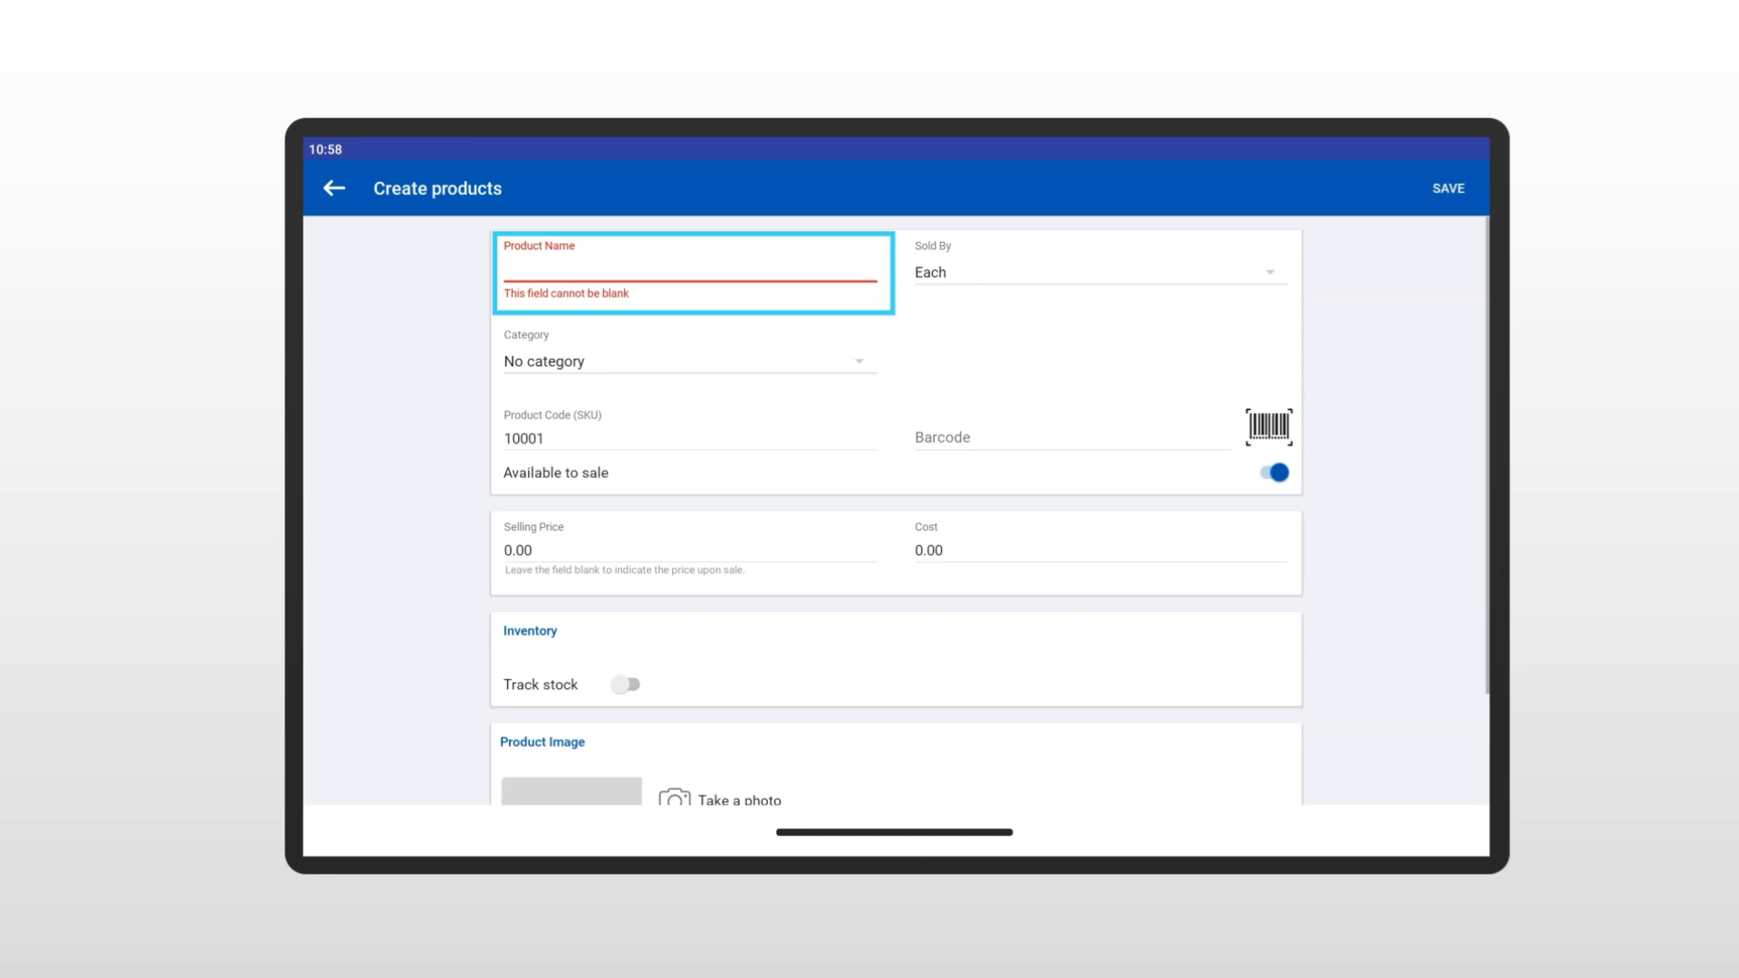
type("c")
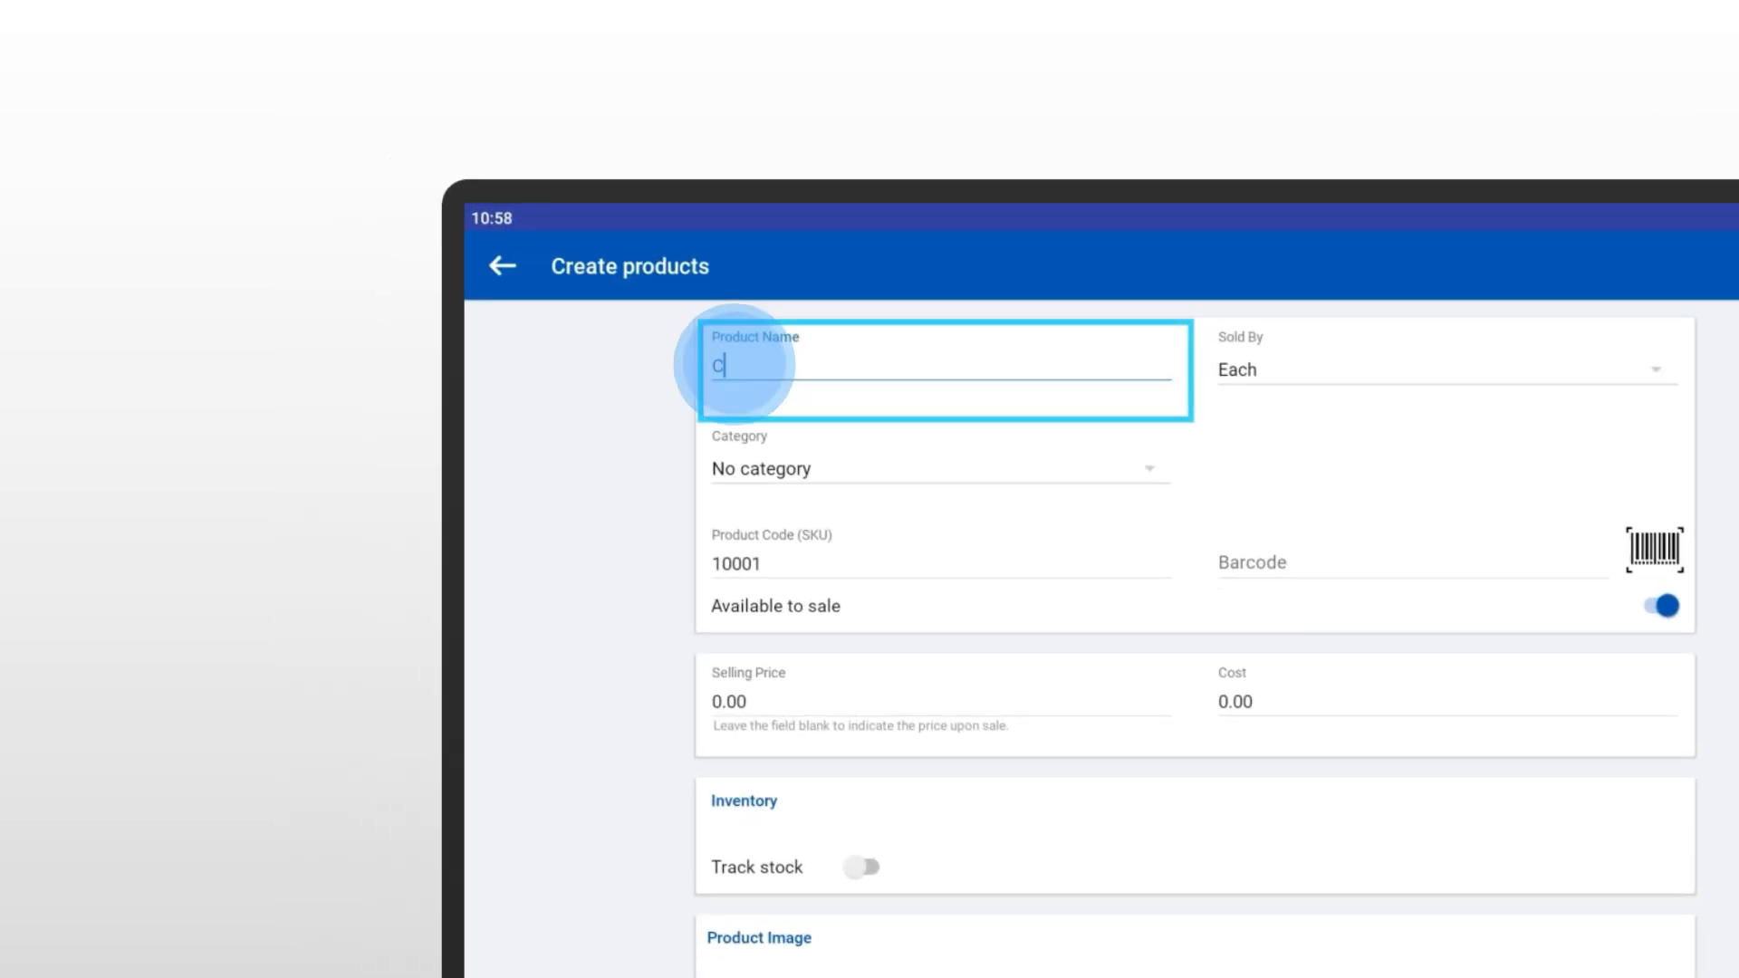
type("oca")
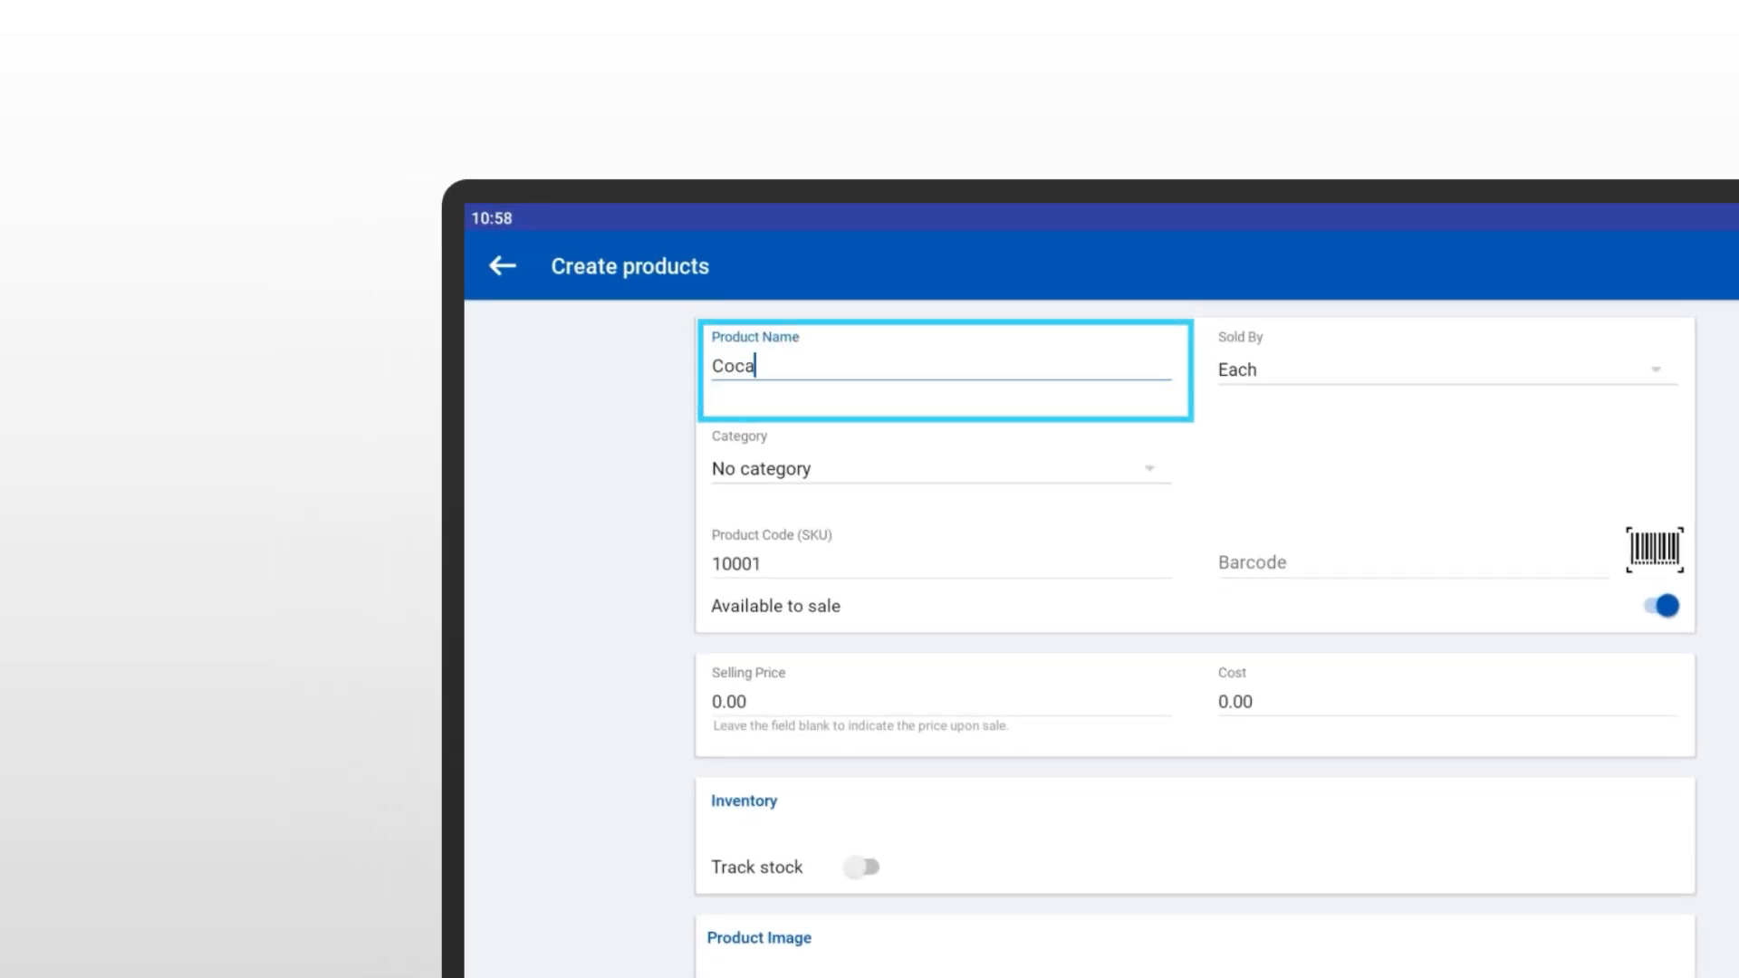
type("-cola")
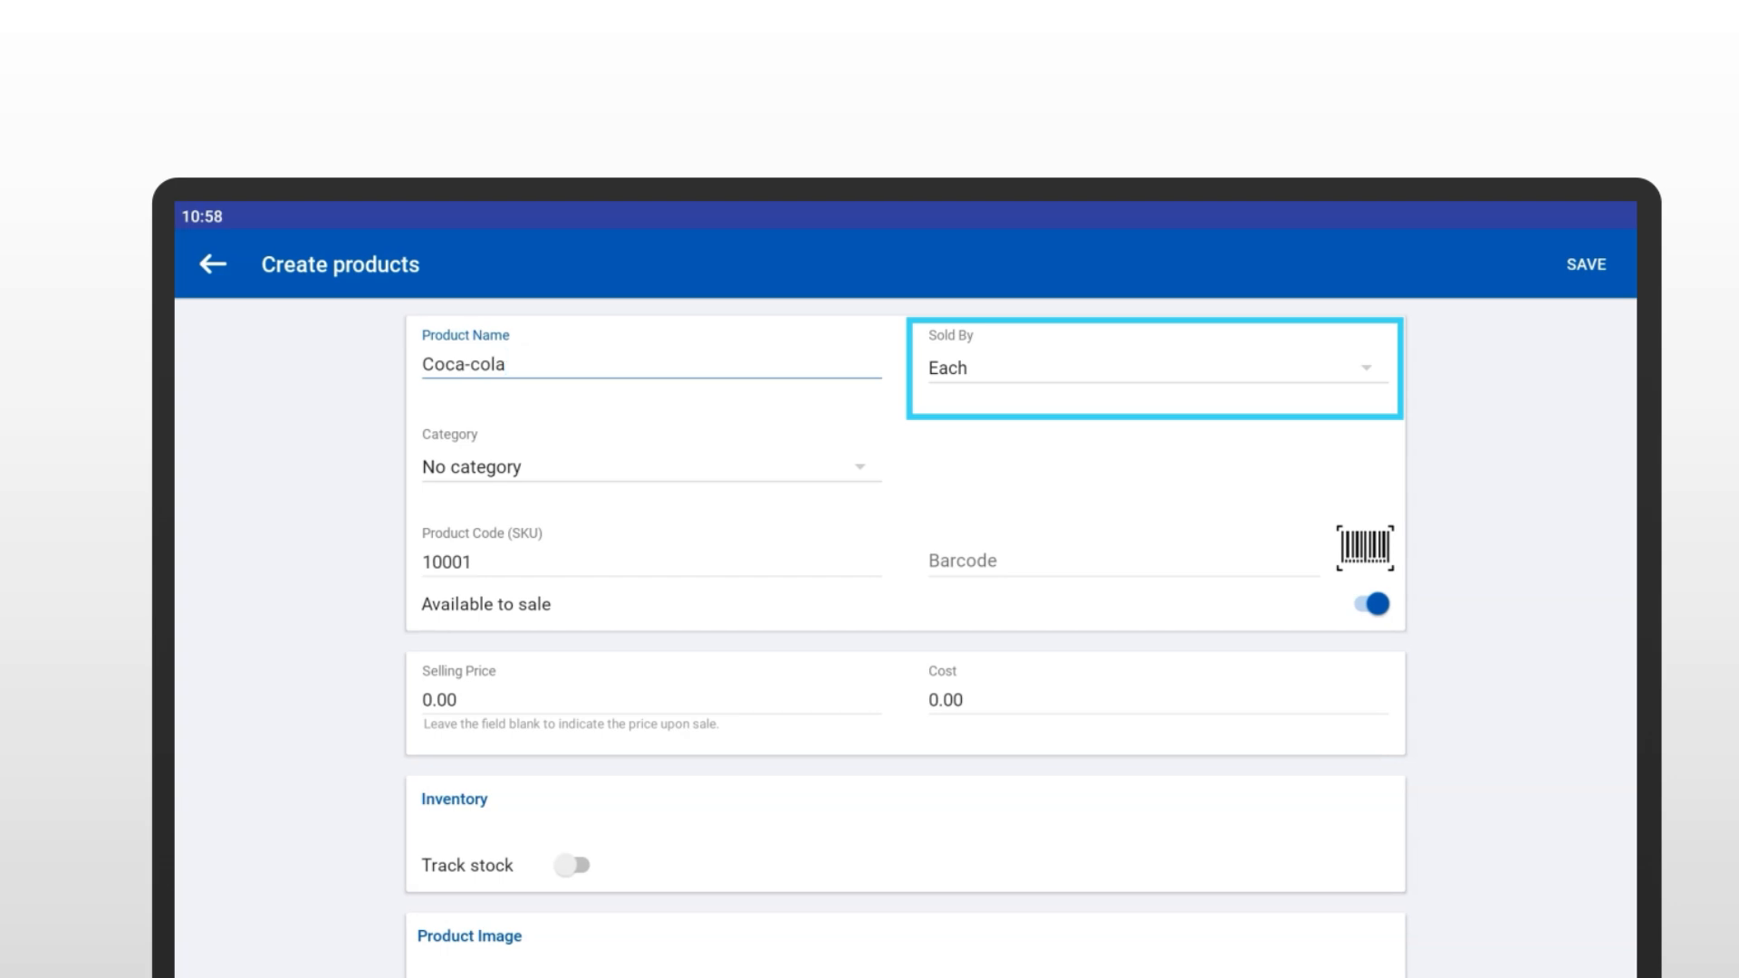
left_click(1153, 367)
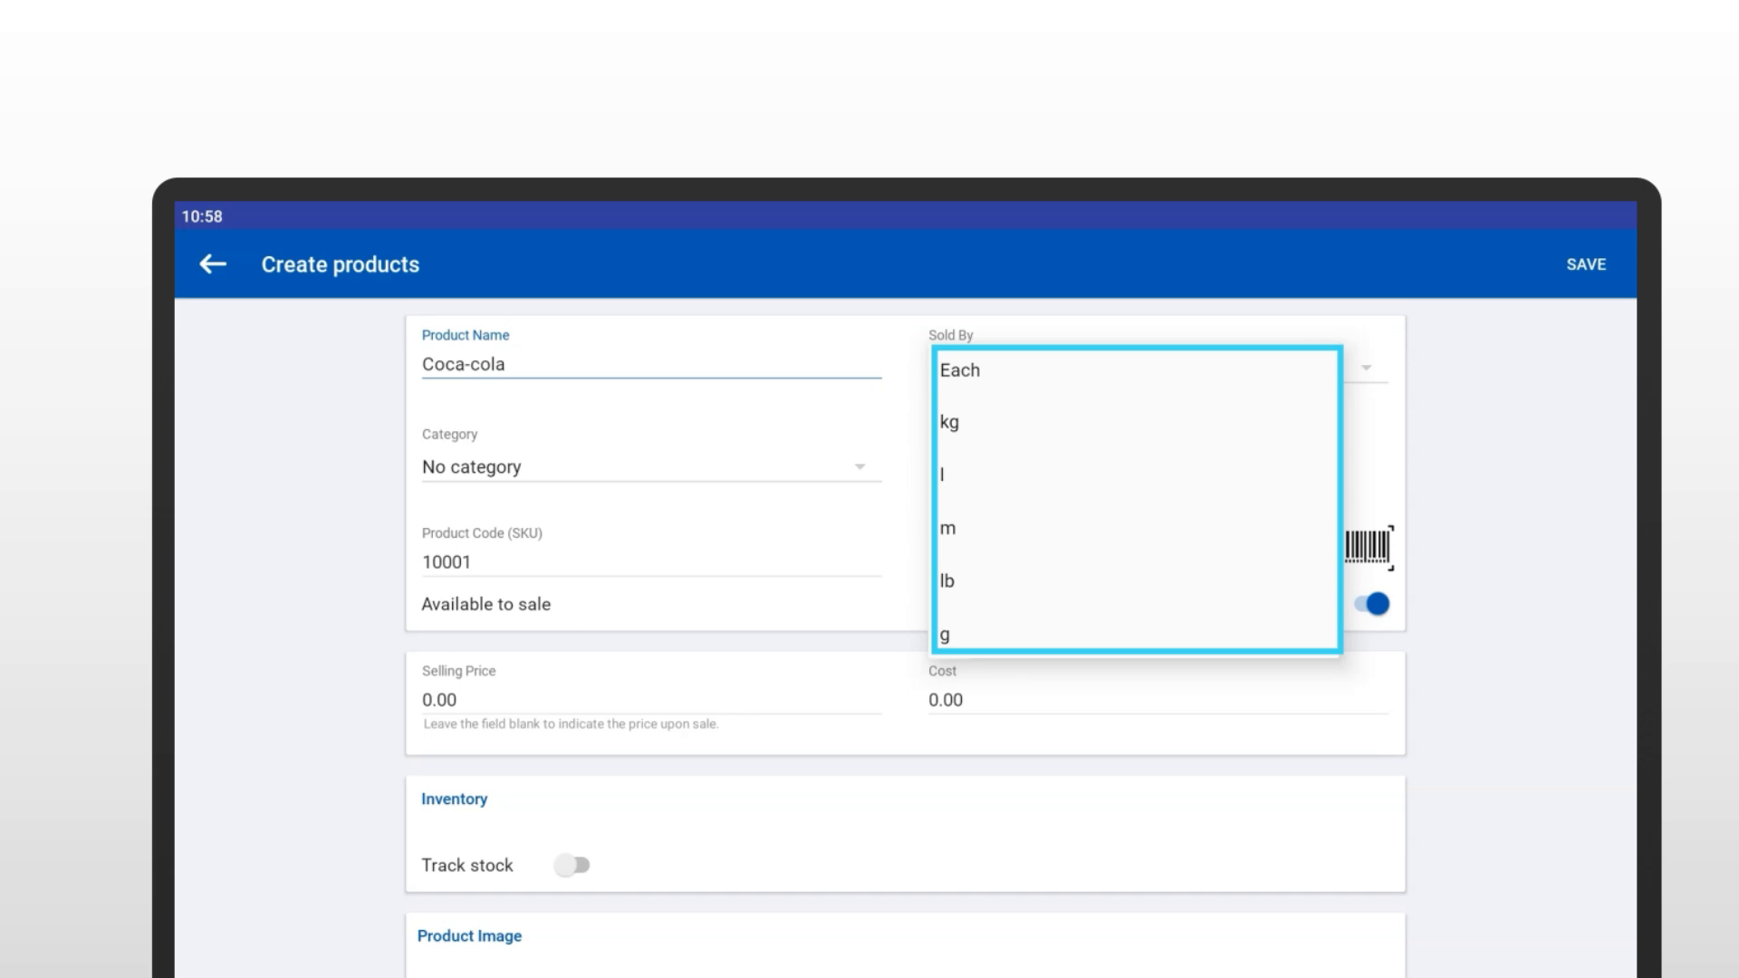
left_click(958, 370)
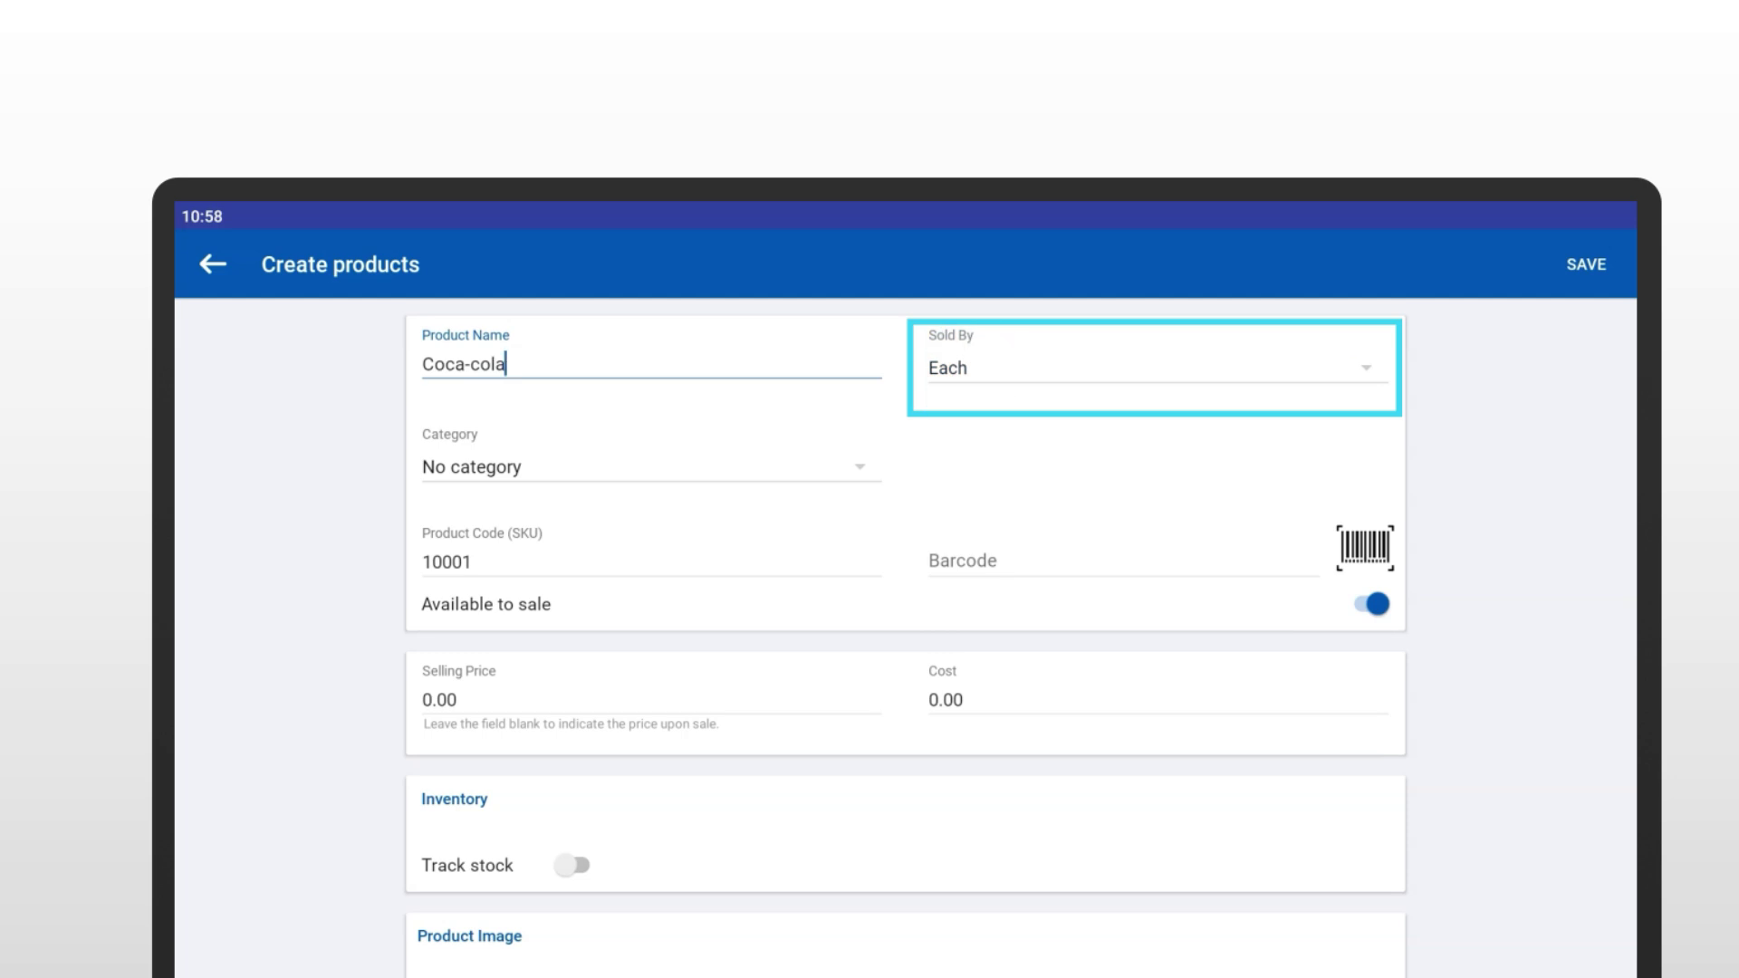
left_click(648, 465)
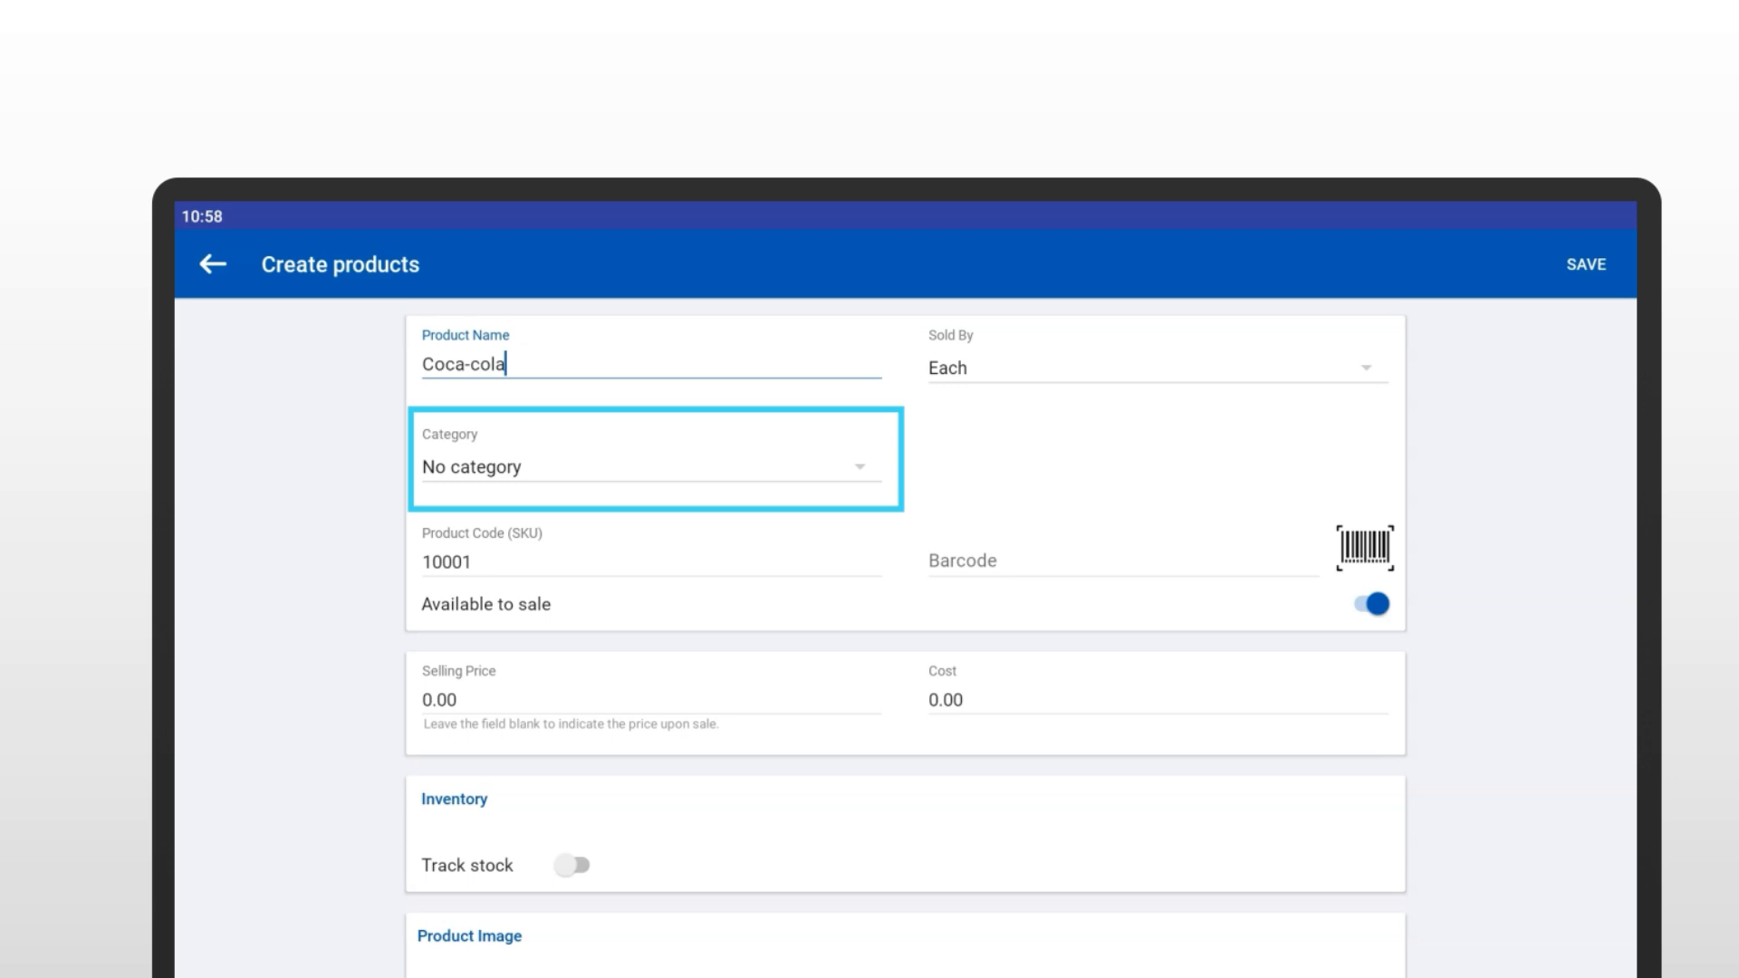
left_click(648, 466)
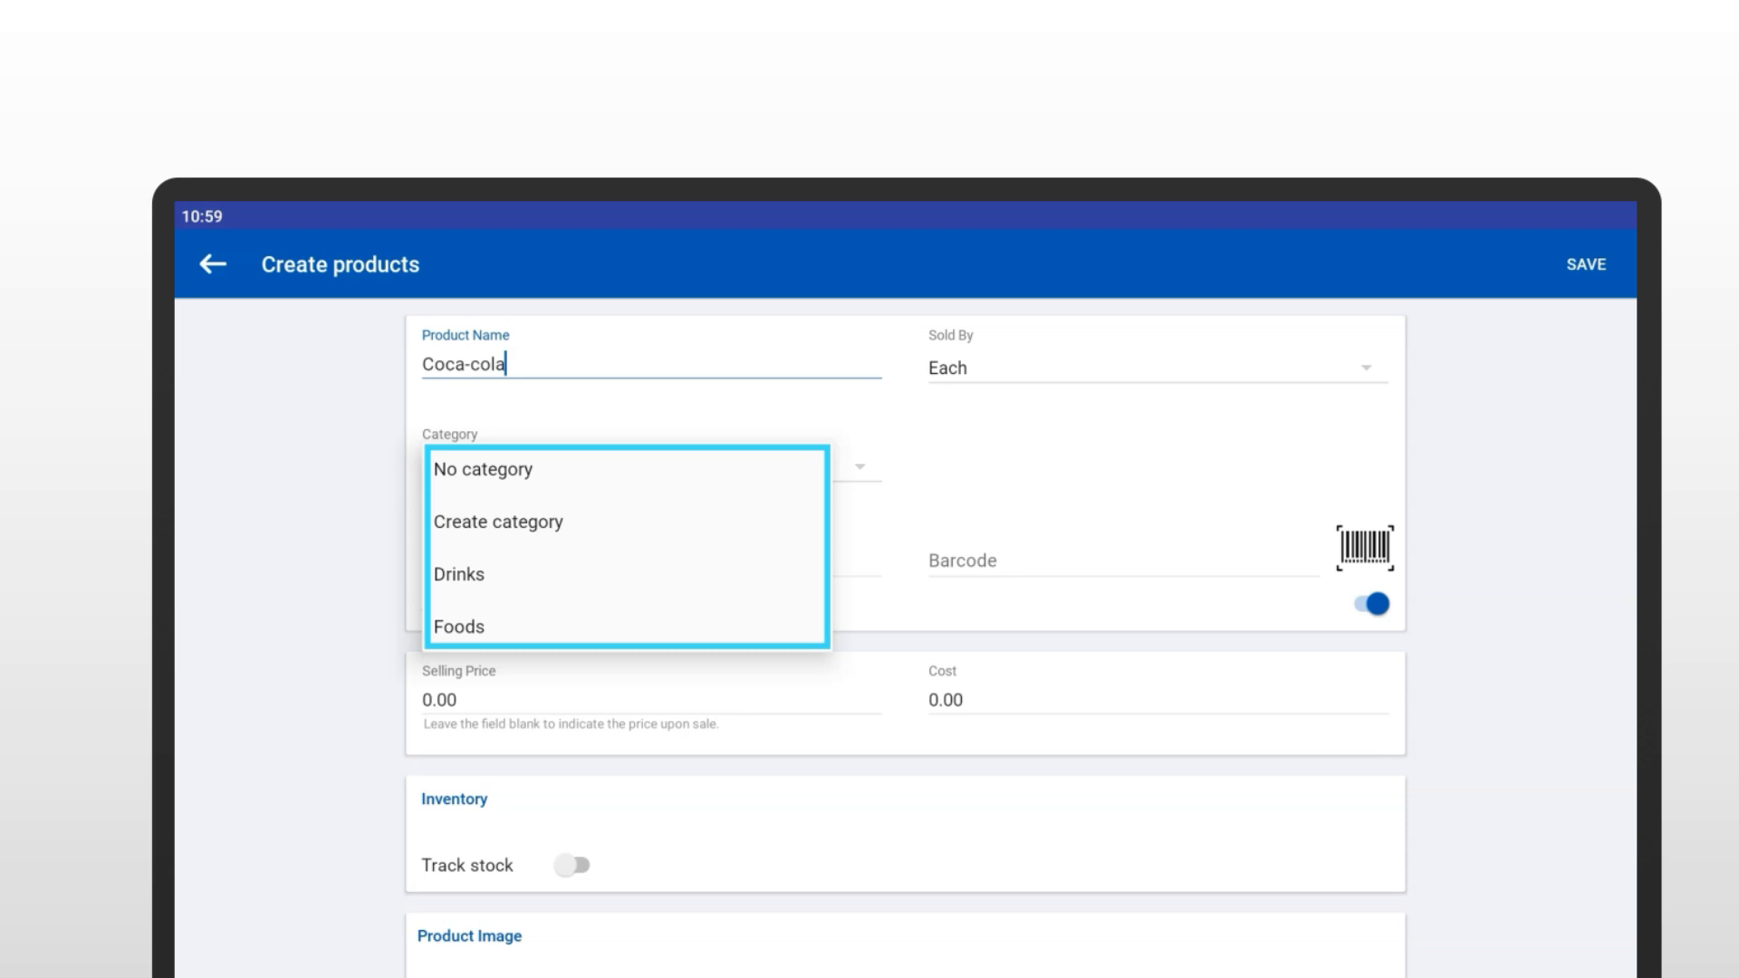
left_click(481, 468)
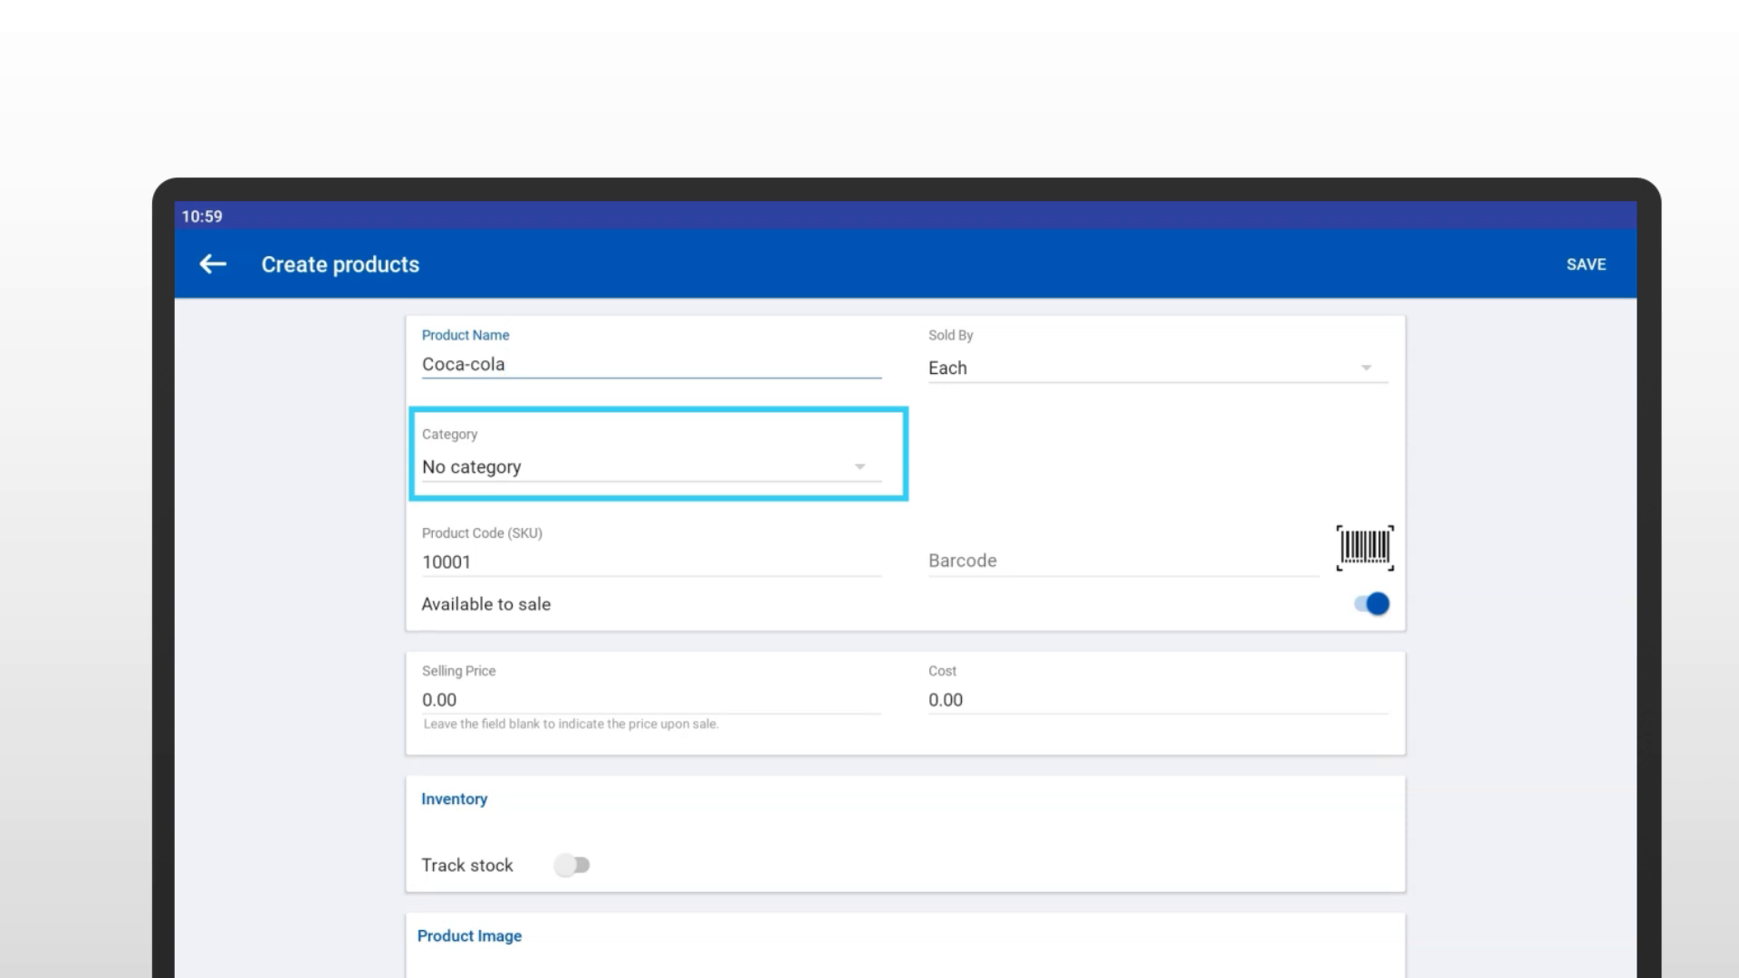
left_click(648, 551)
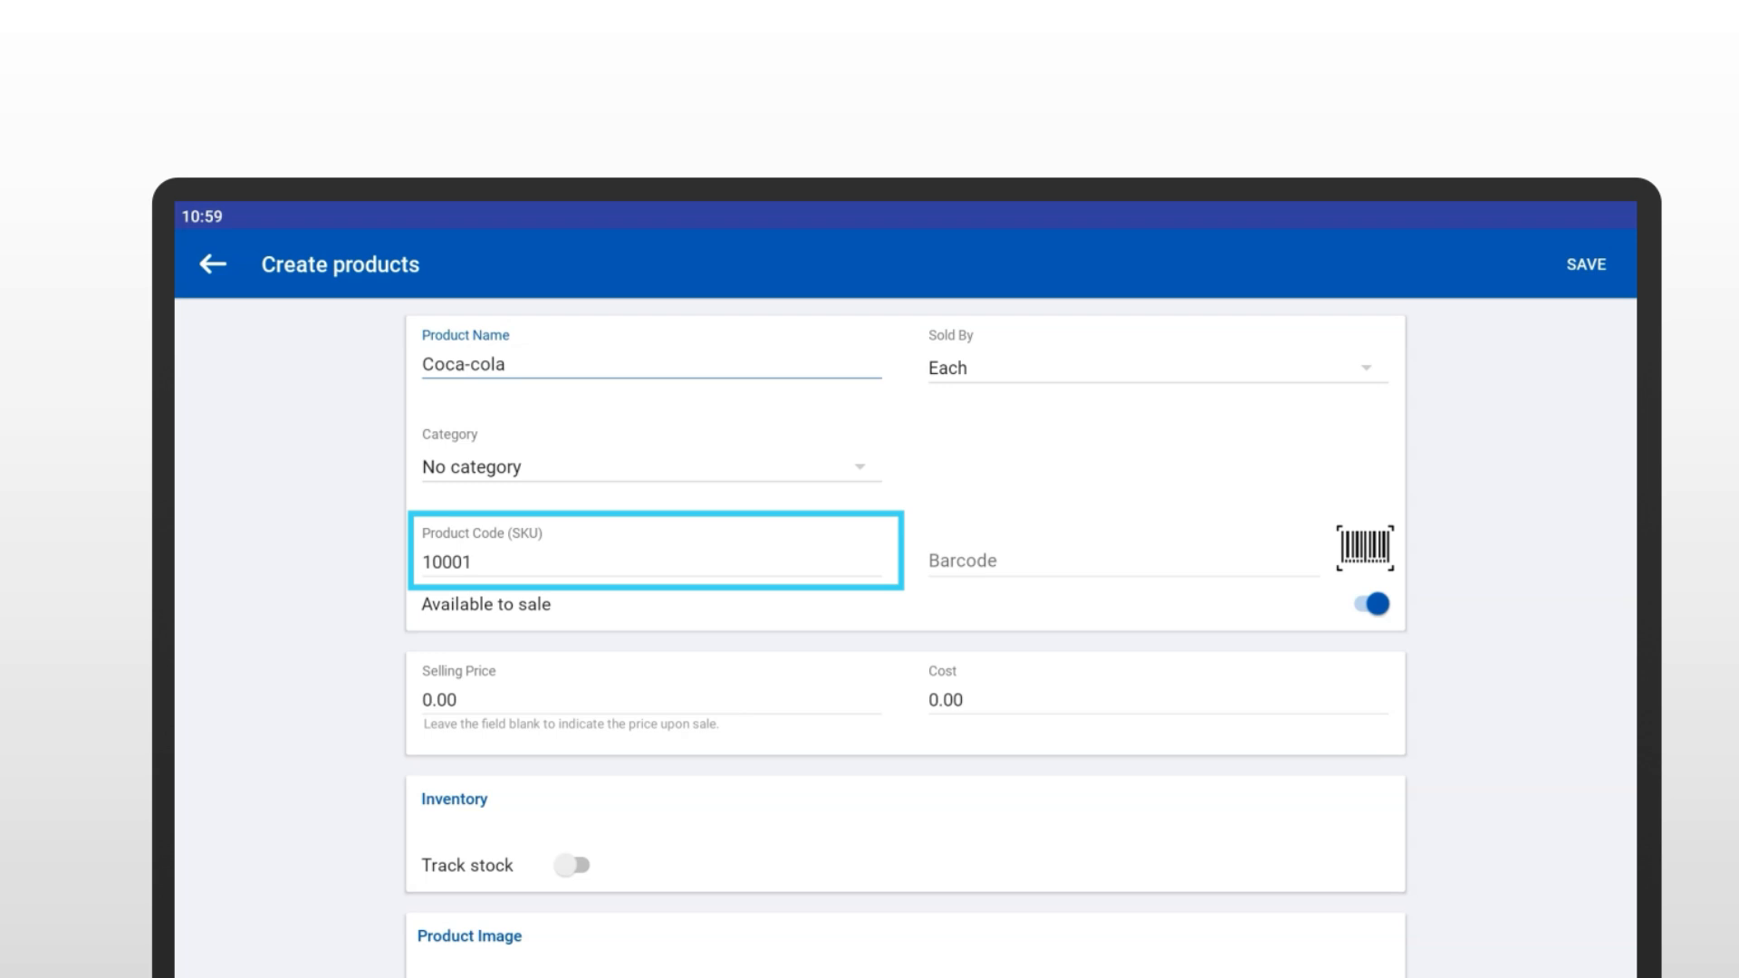
- Replace the product code with 10002 and enter barcode 123456
double_click(446, 561)
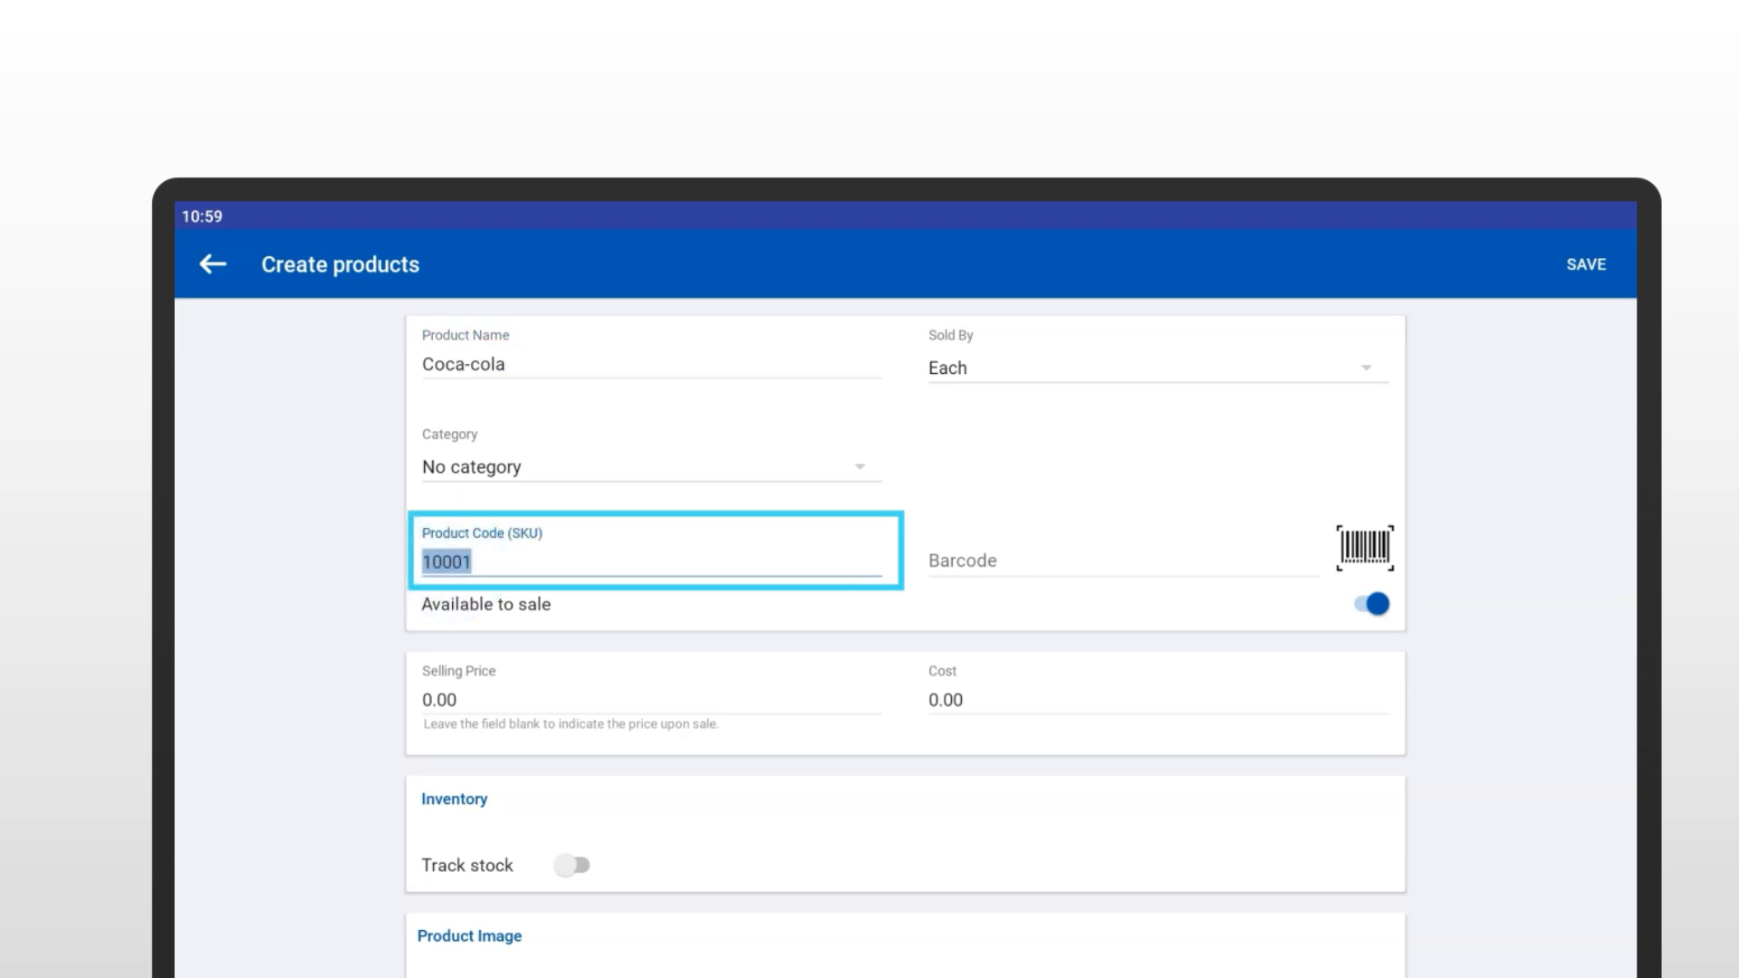
type("10002")
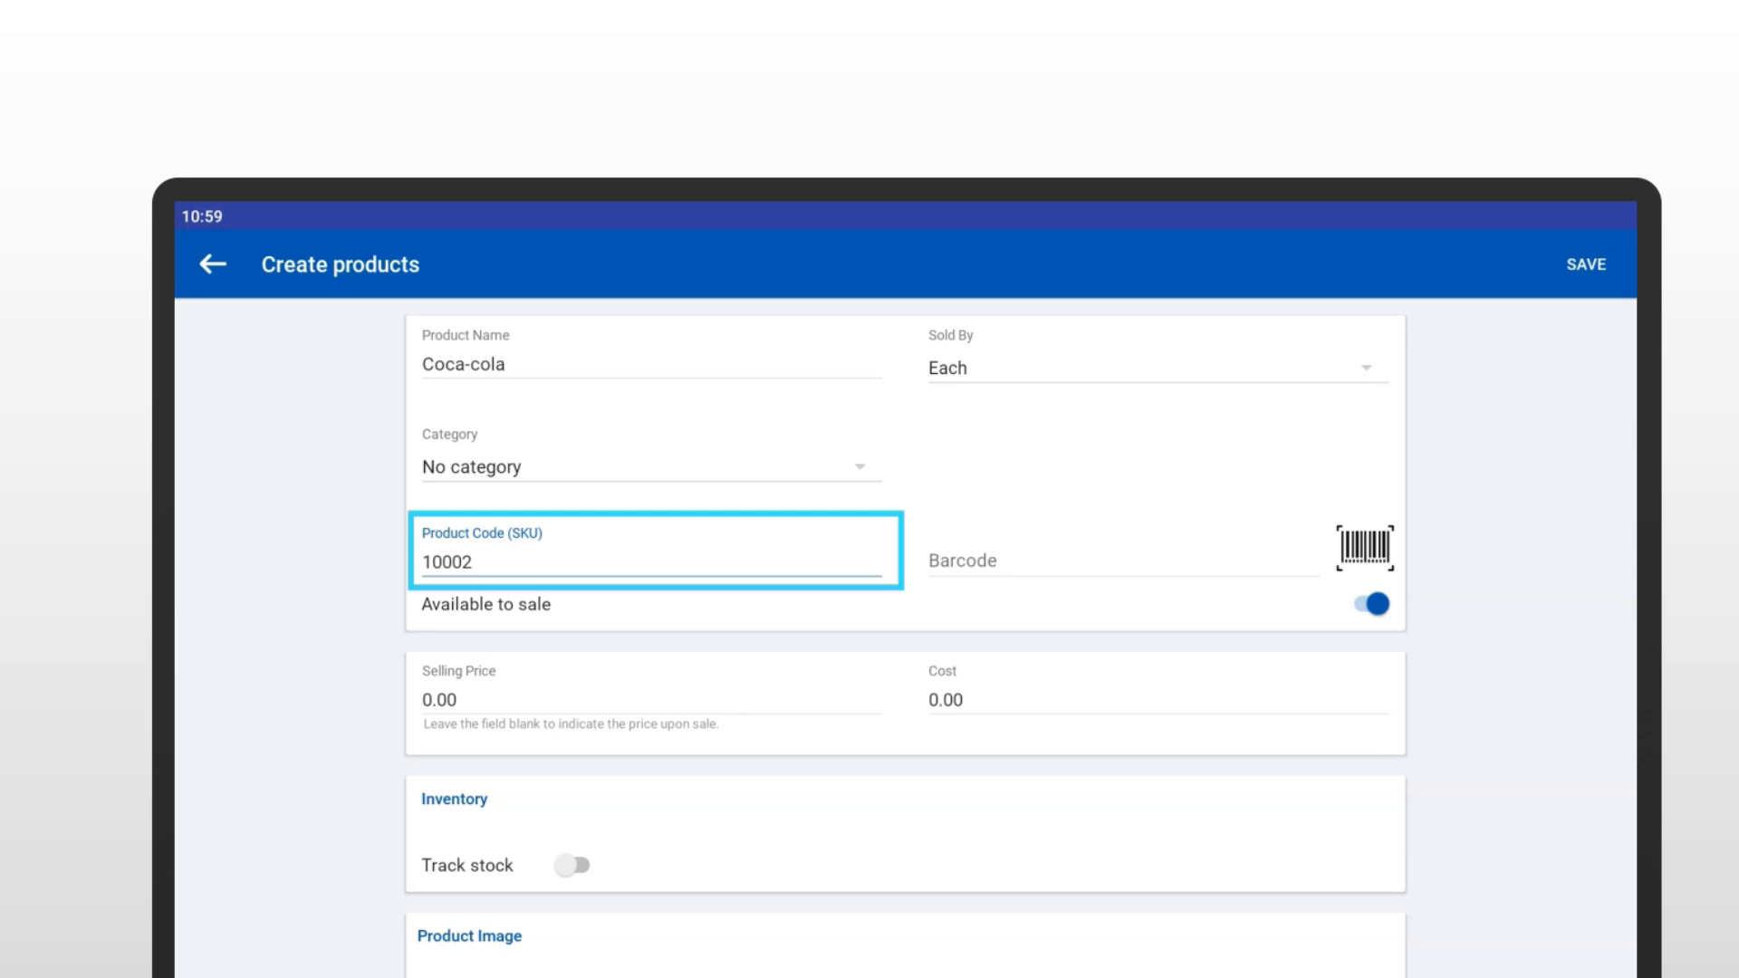
left_click(957, 560)
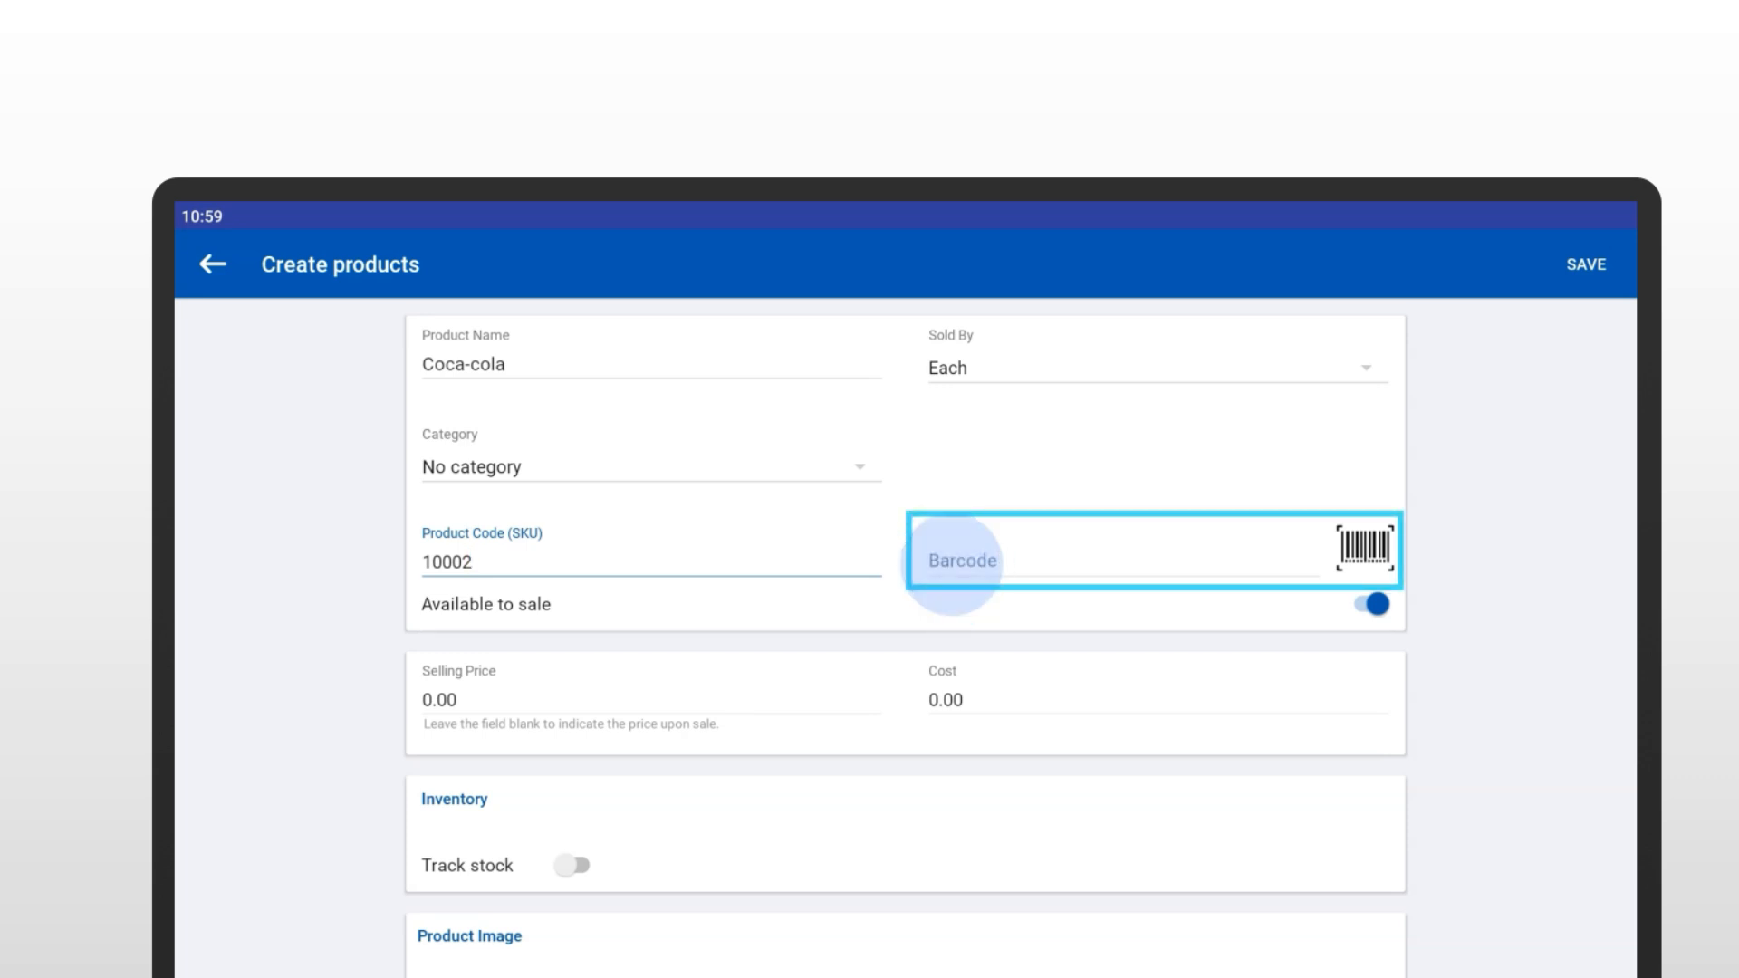
left_click(1108, 560)
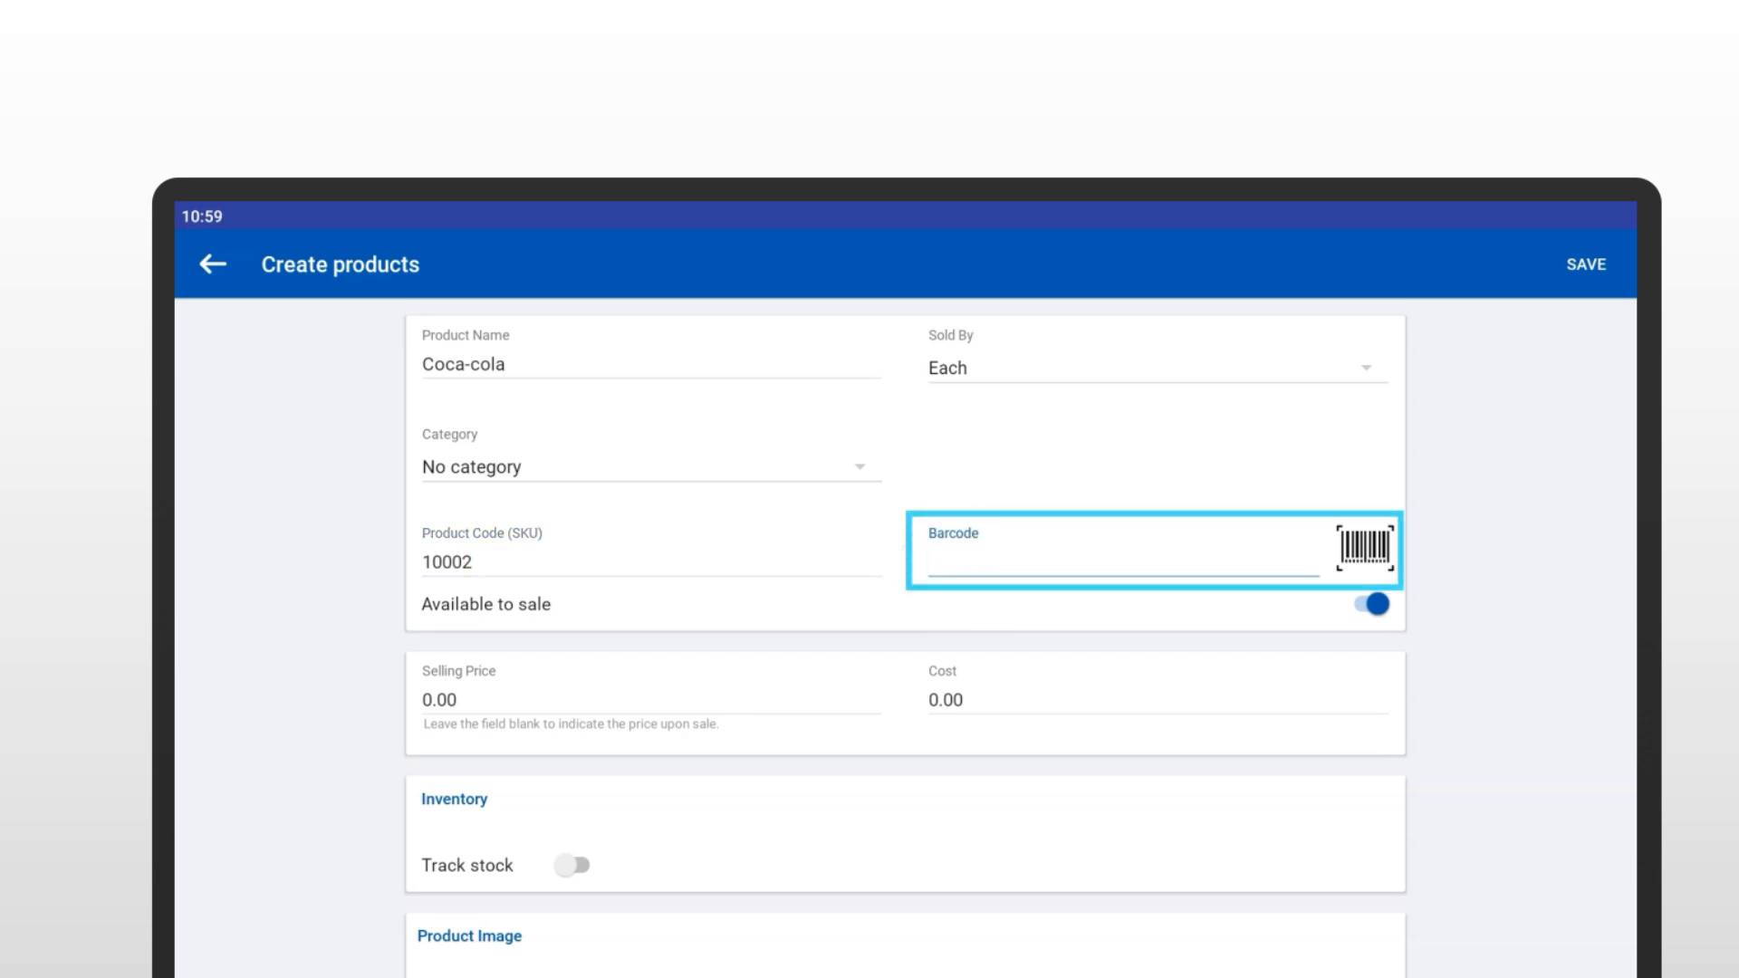
type("123456")
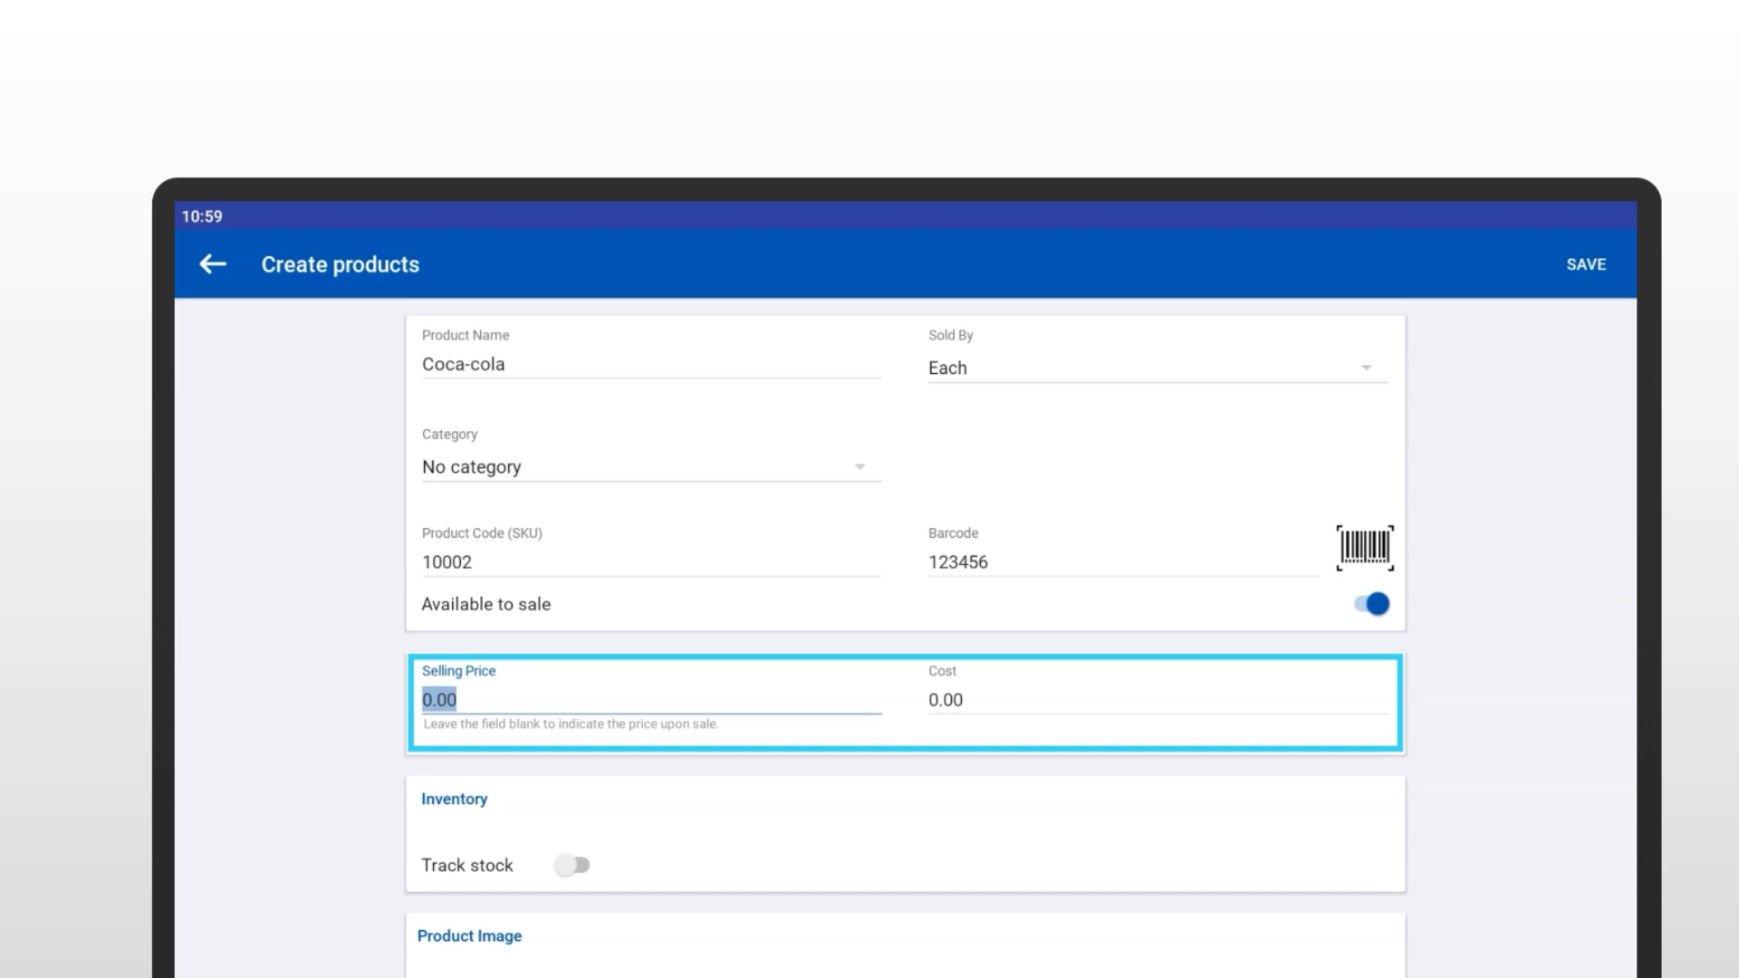
- Enter a selling price of 1.50 and a cost of 1.00
type("1.50")
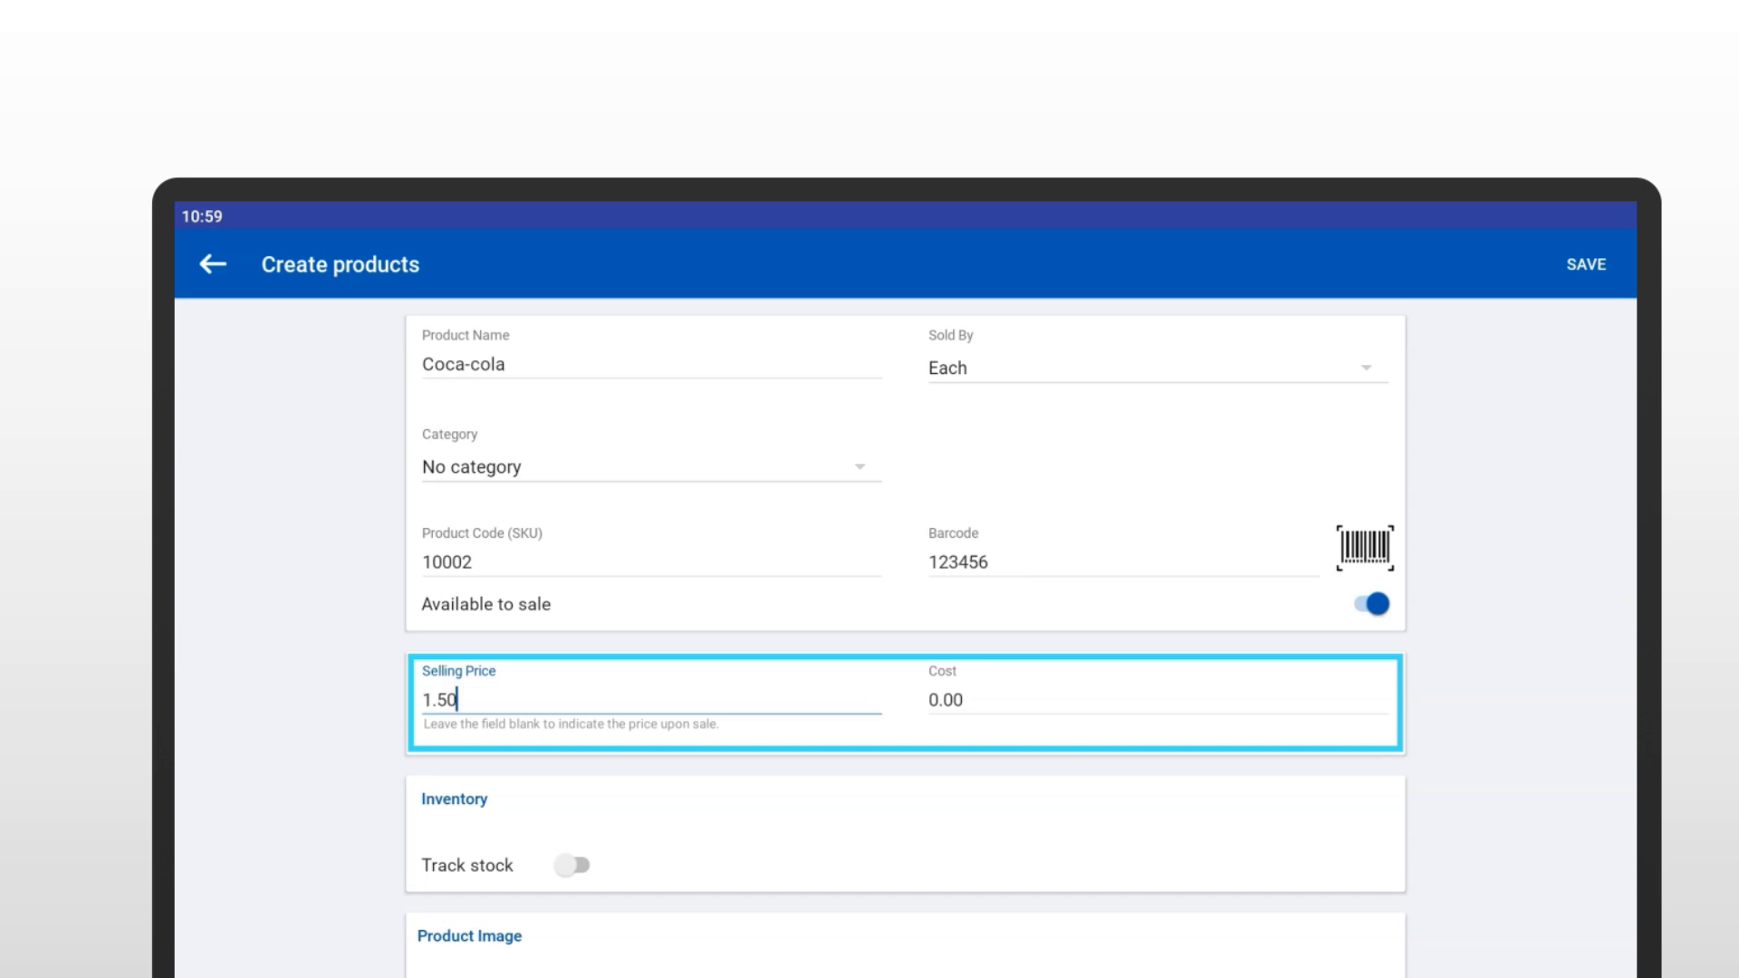
type("1.00")
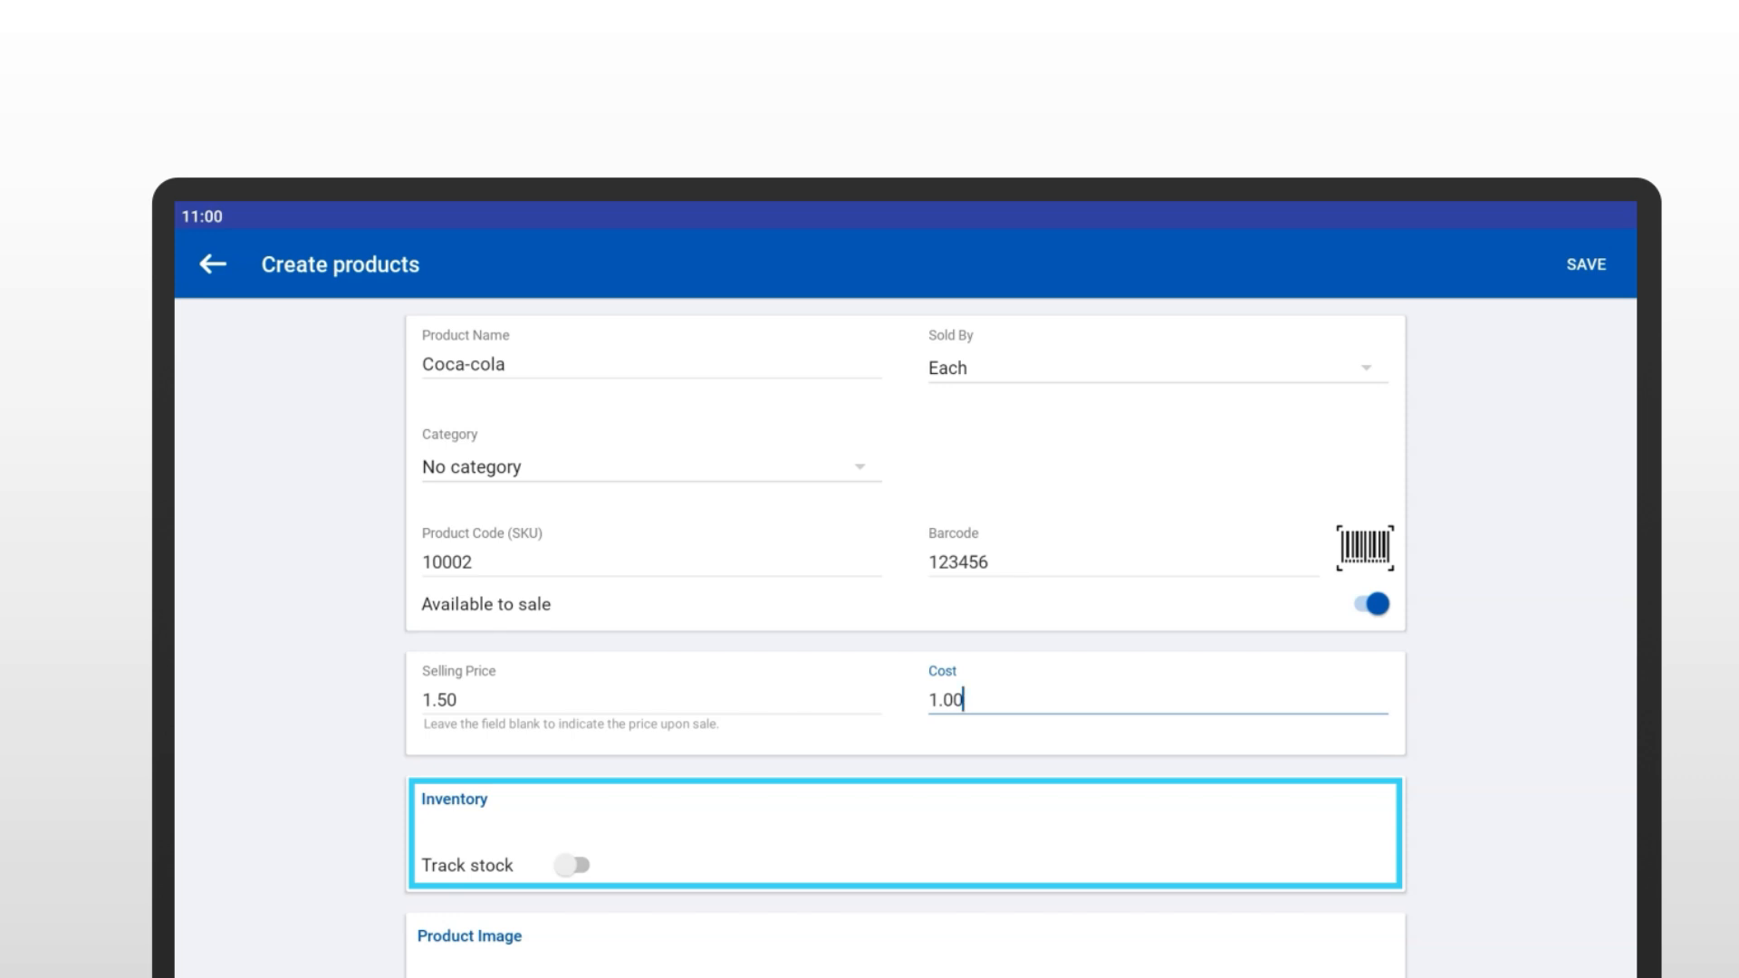
- Turn on Track stock and enter 100 units in stock
left_click(573, 865)
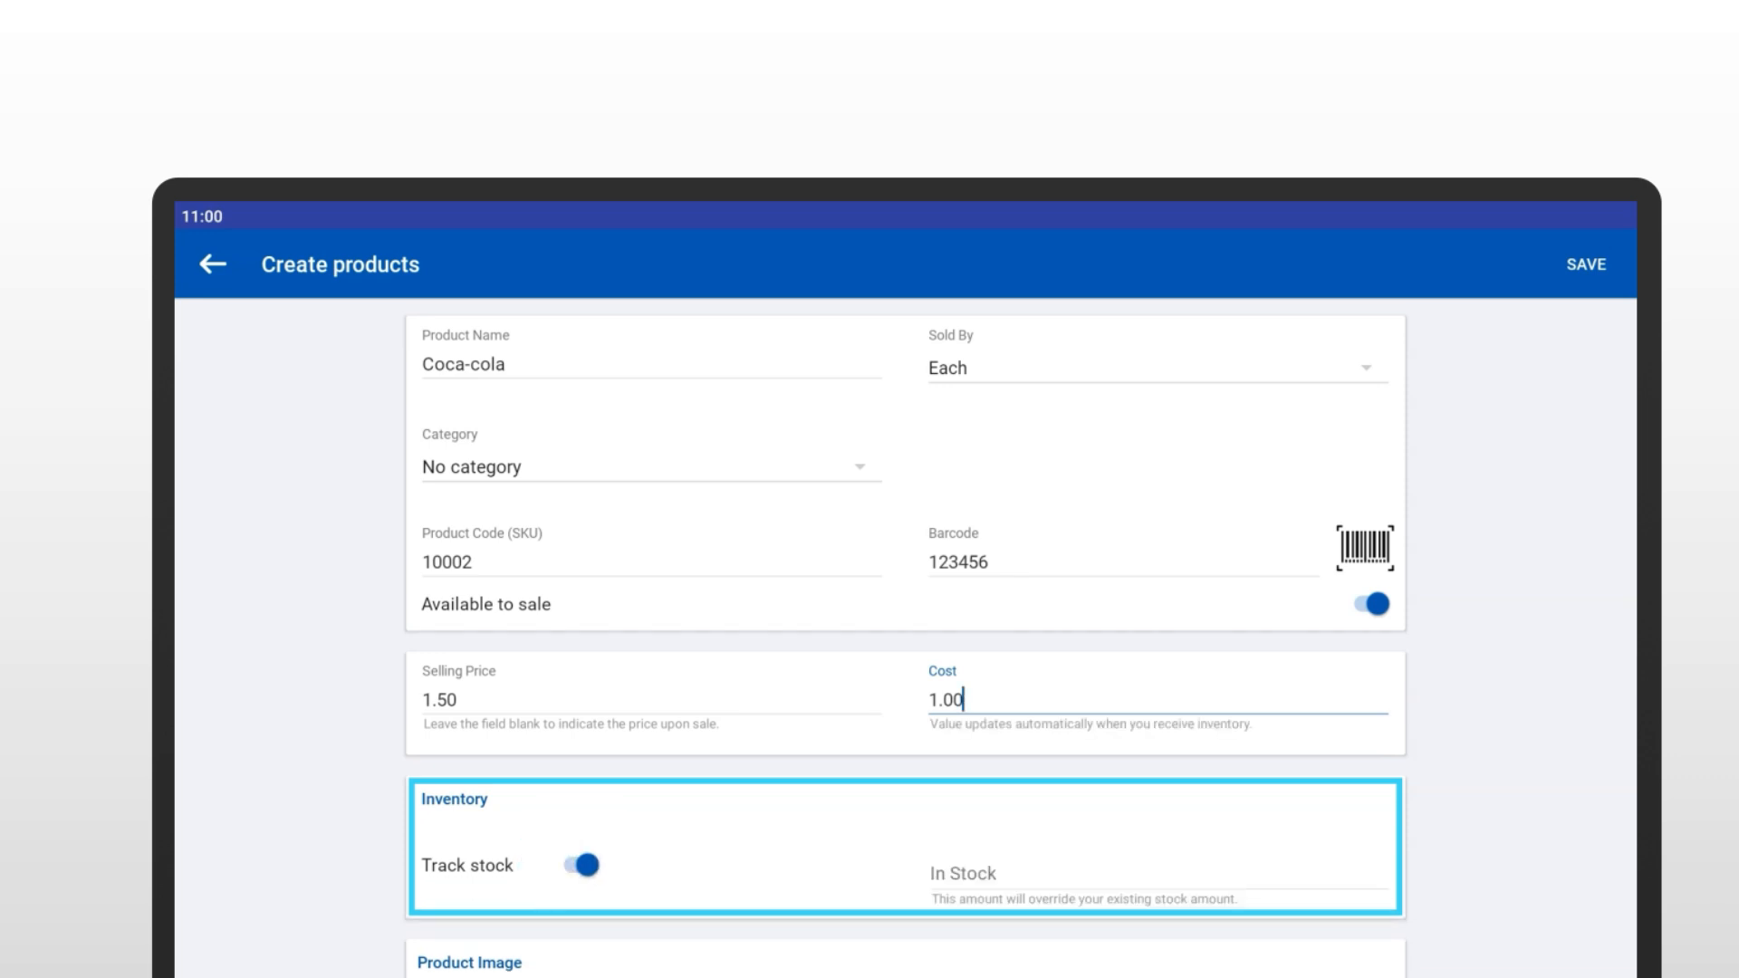
scroll("down", 3)
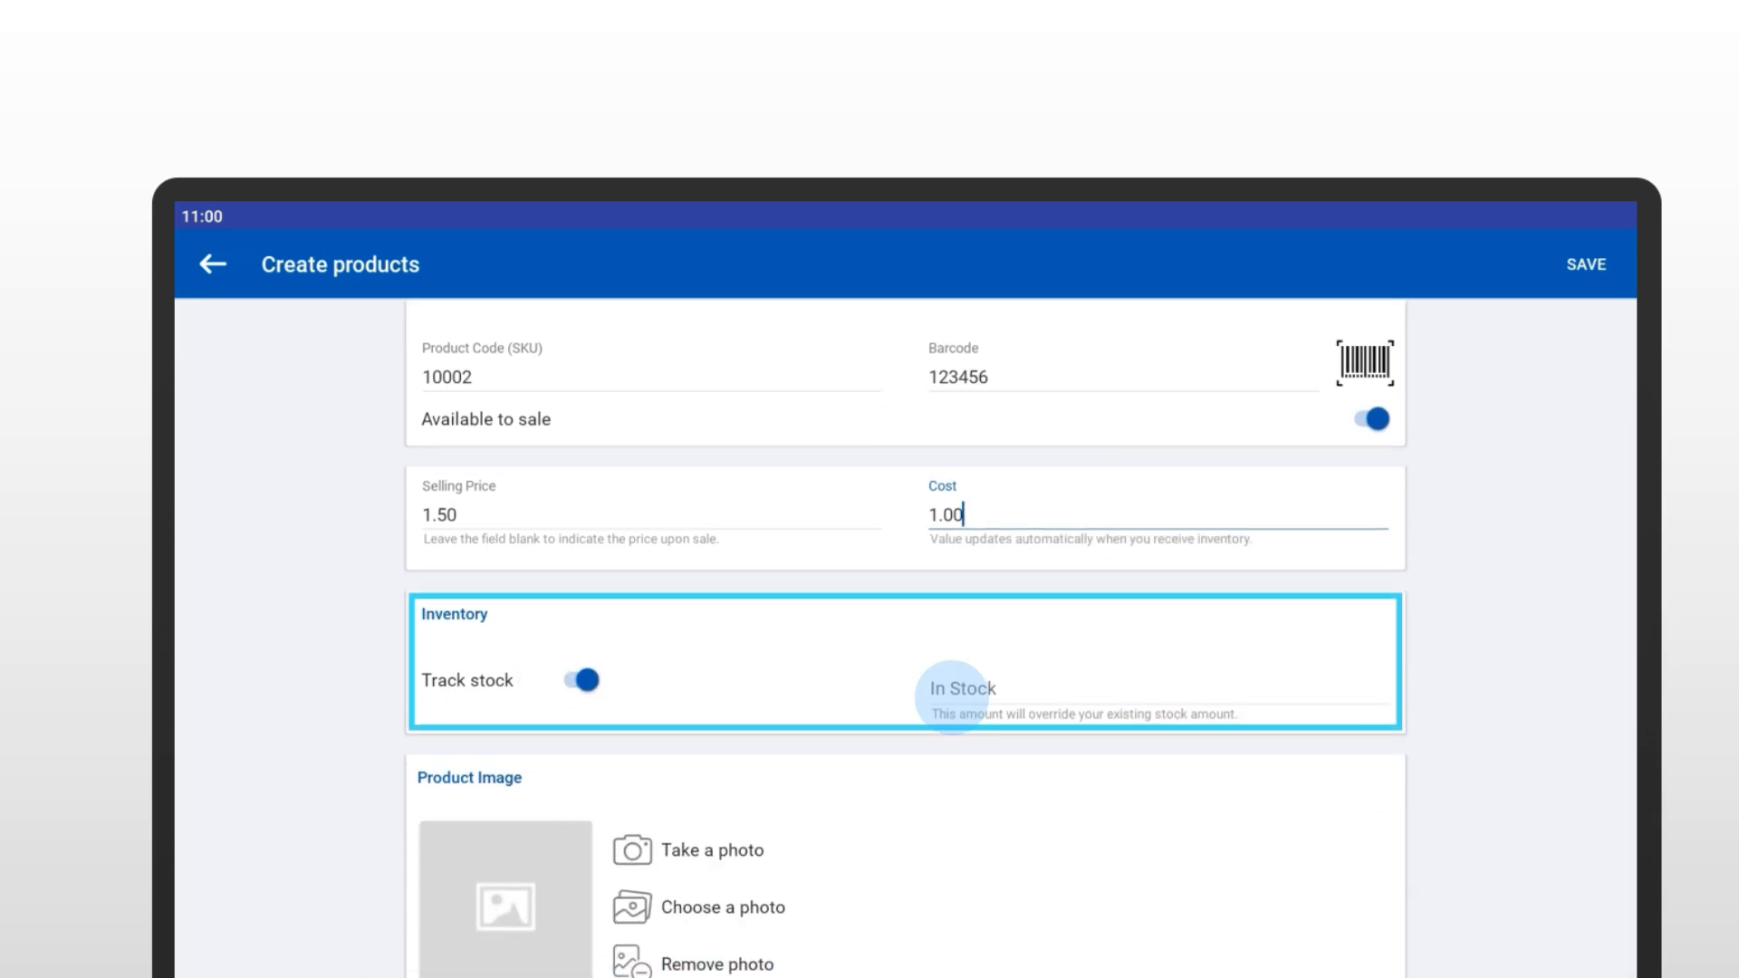
type("100")
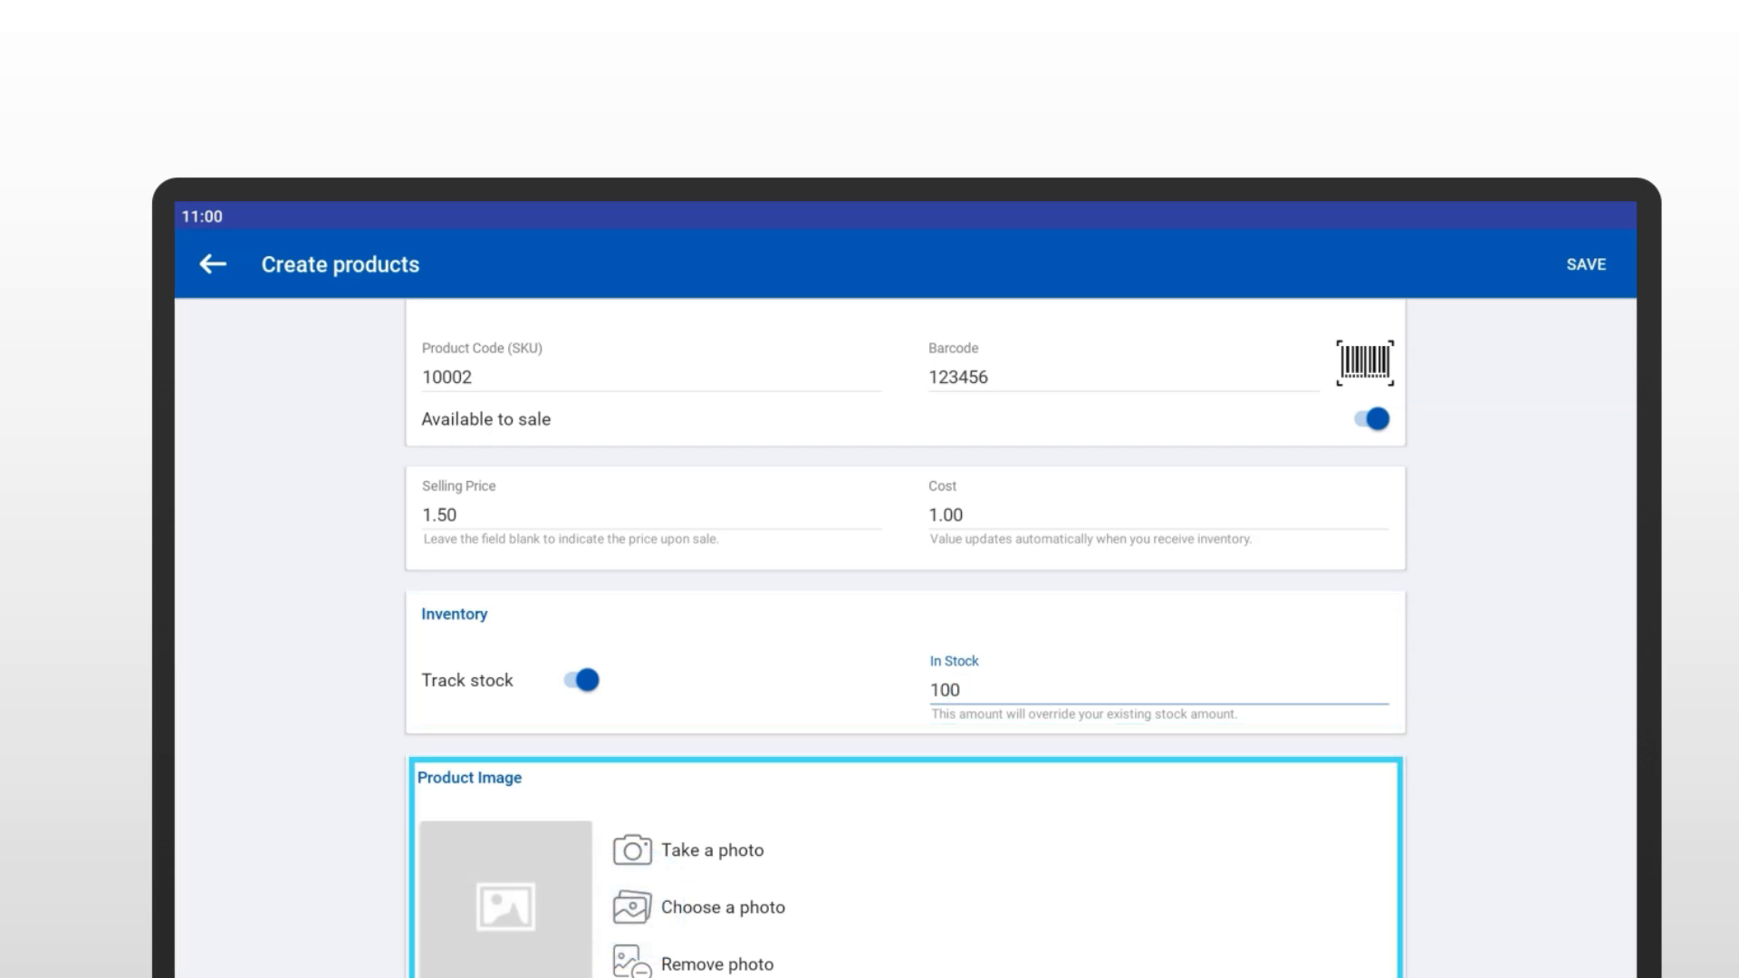
- Attach the Coca-Cola bottle photo and save the product
left_click(658, 908)
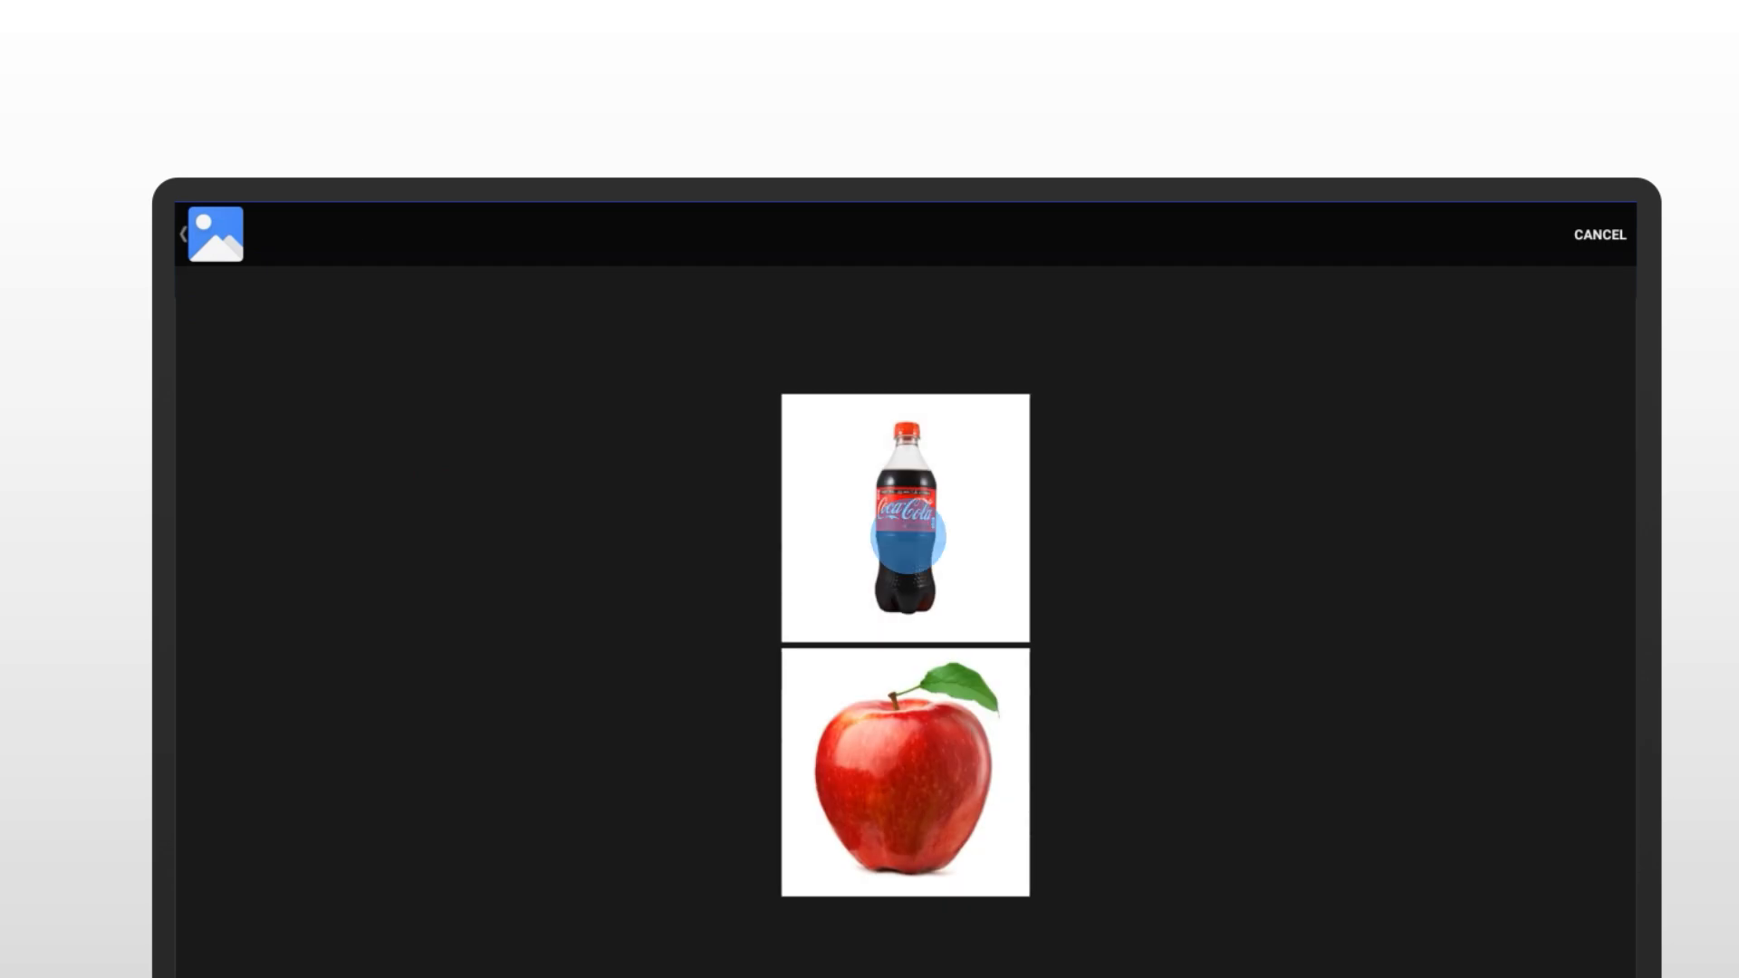
left_click(903, 517)
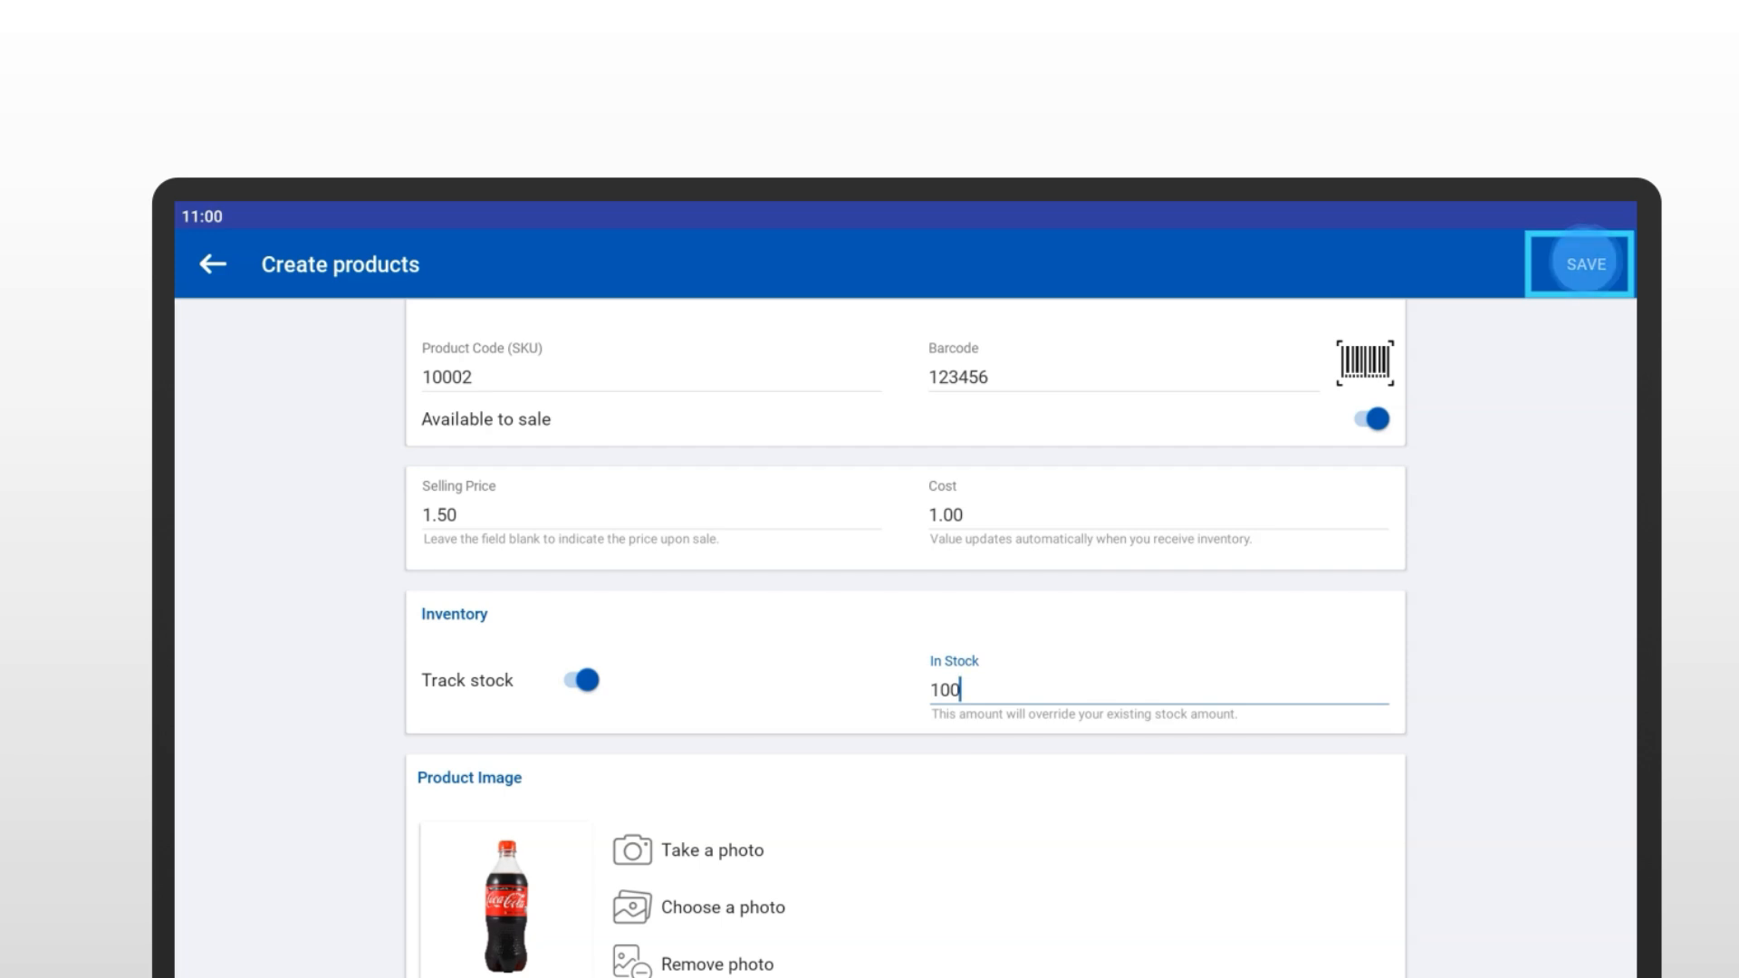
left_click(1584, 263)
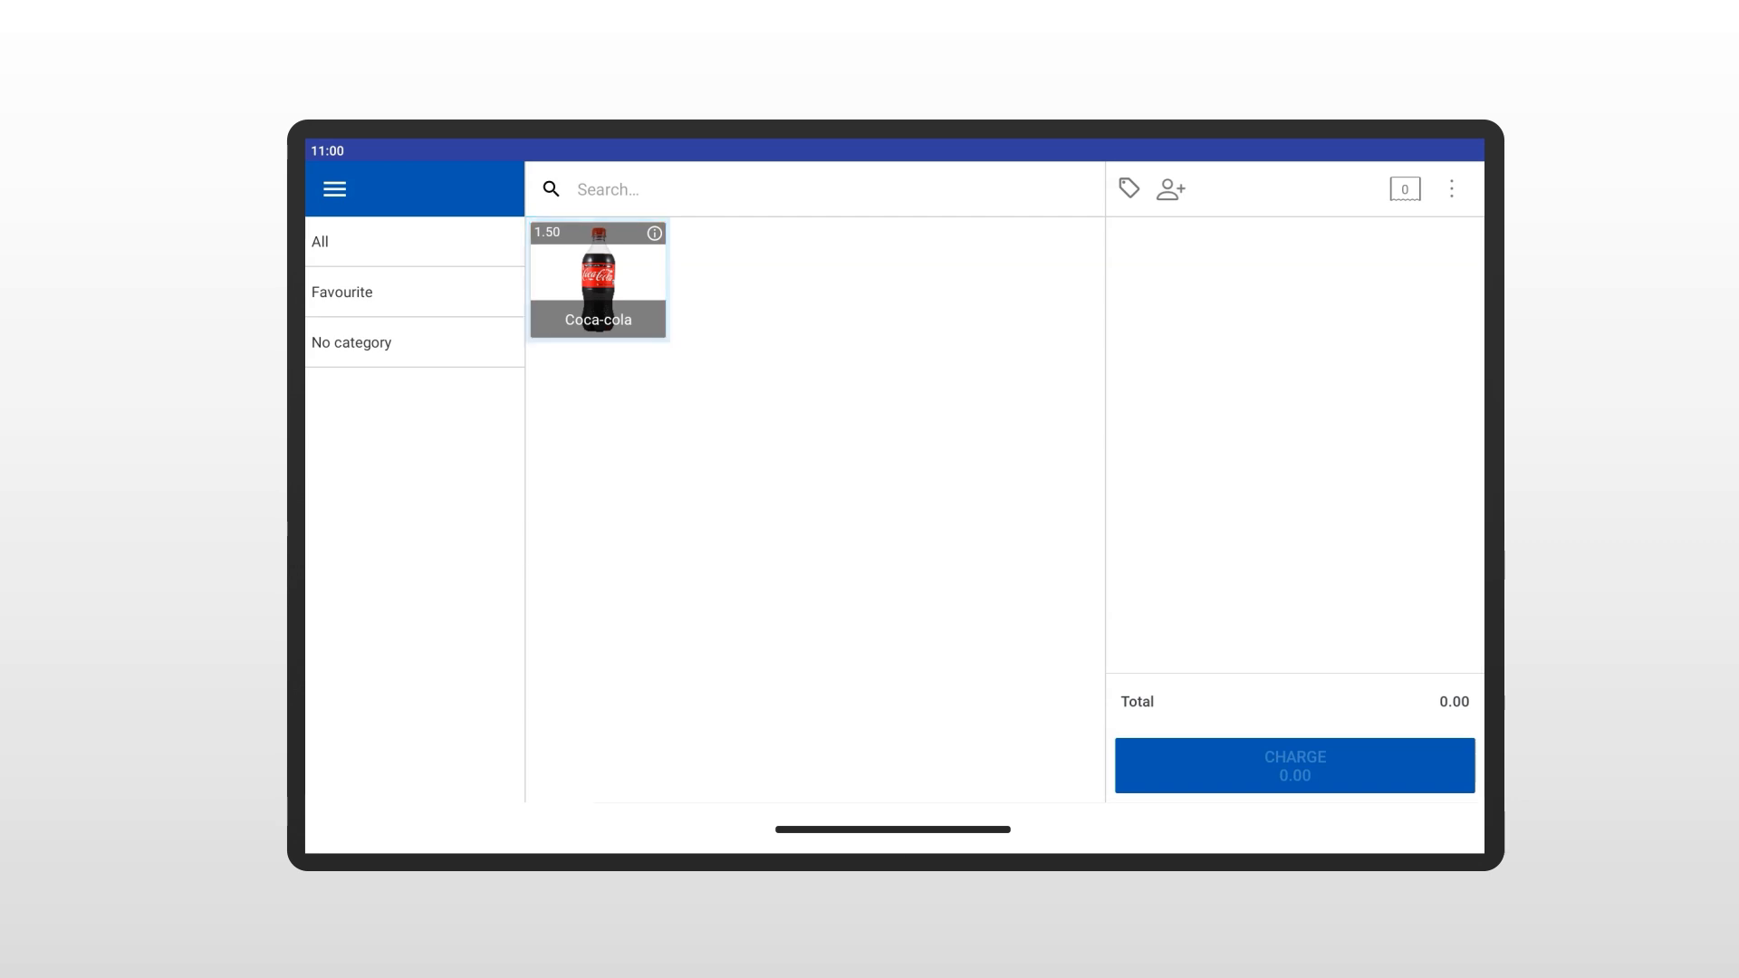
- View the Products list, discard a new product form, then open Back Office
left_click(334, 189)
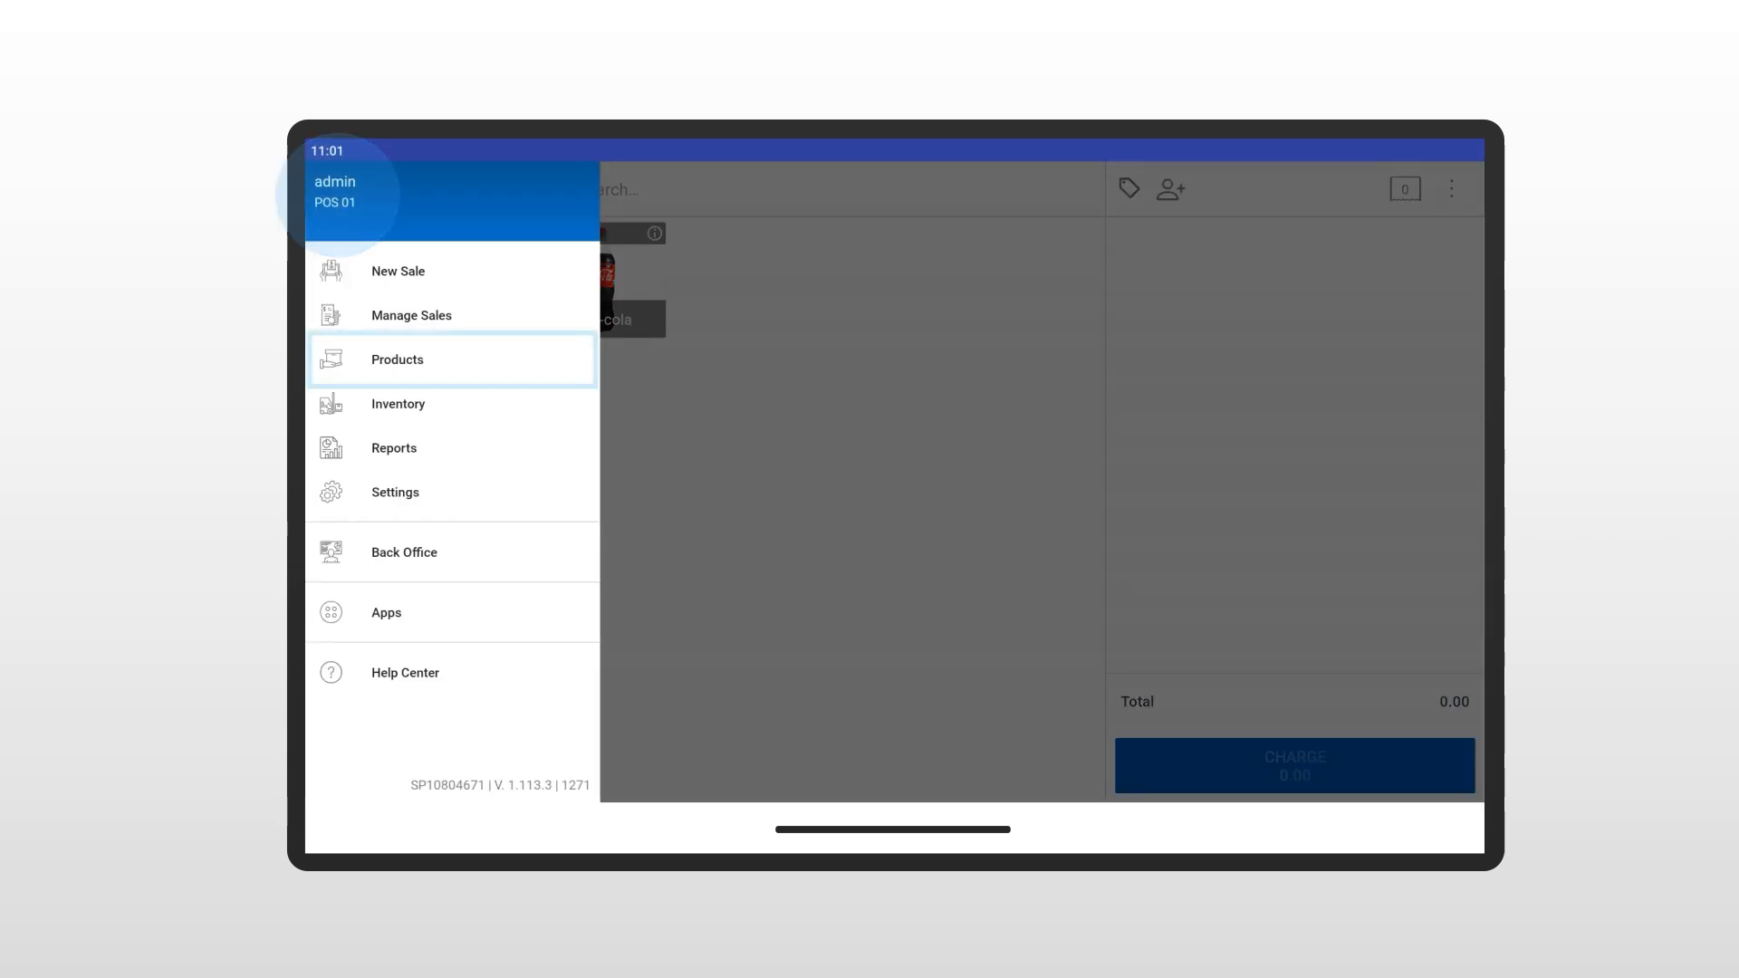
left_click(396, 359)
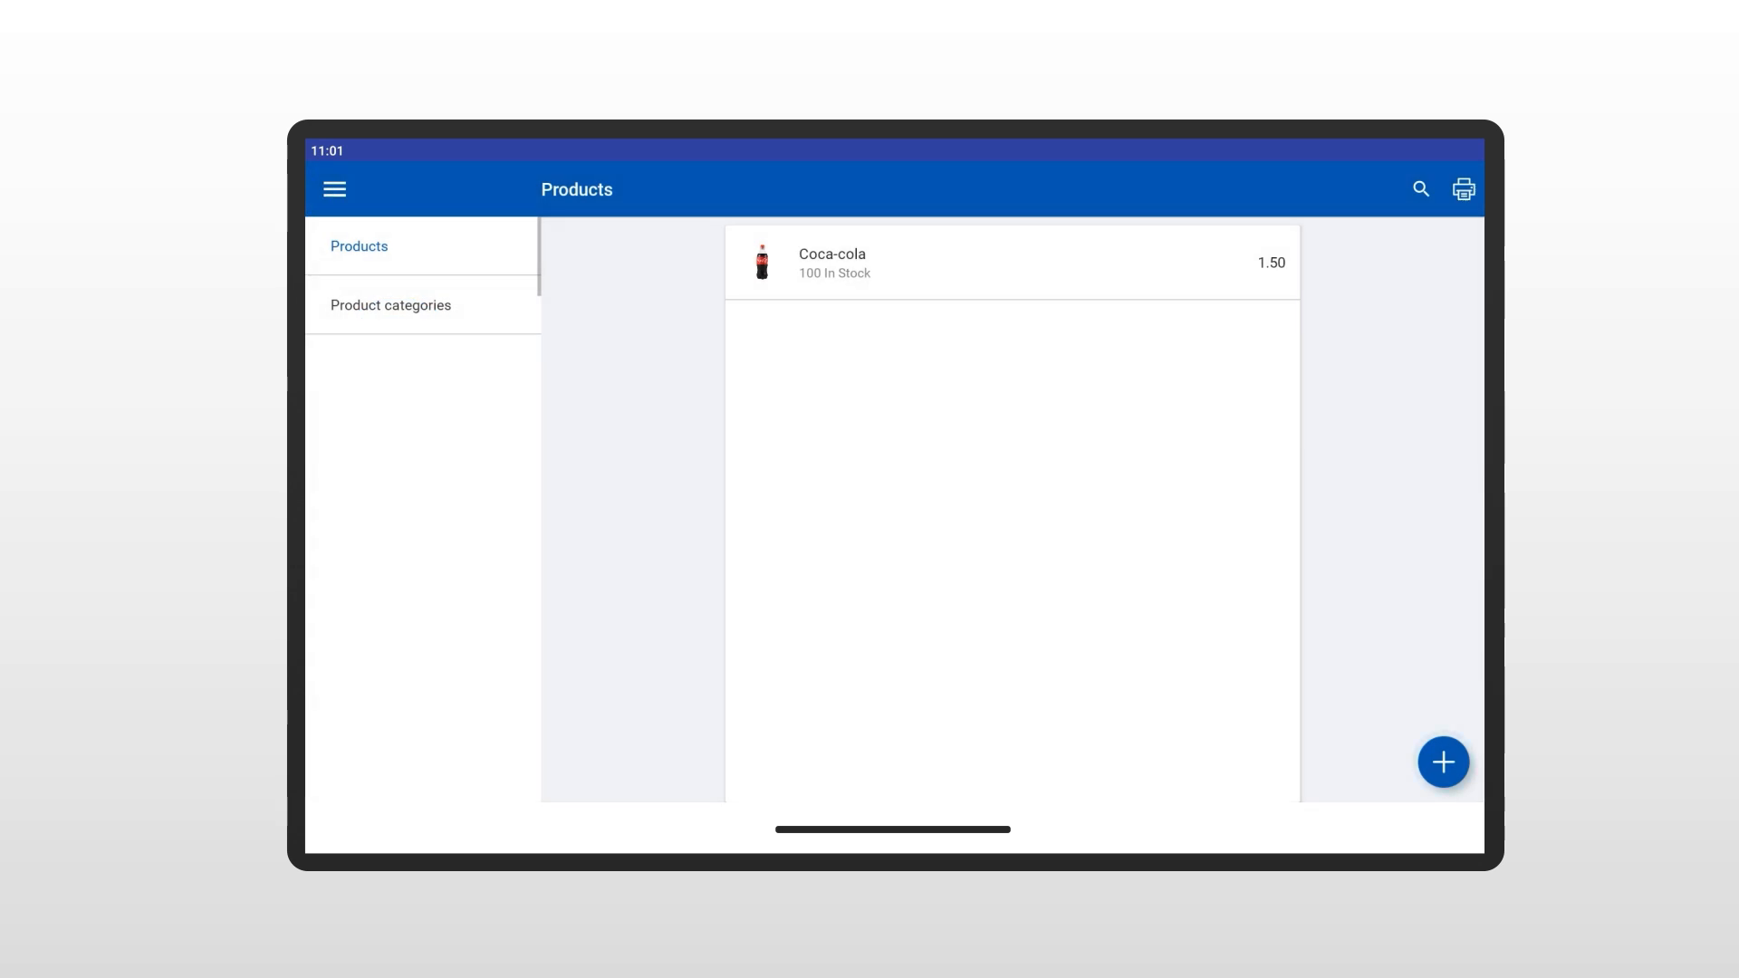
left_click(1443, 762)
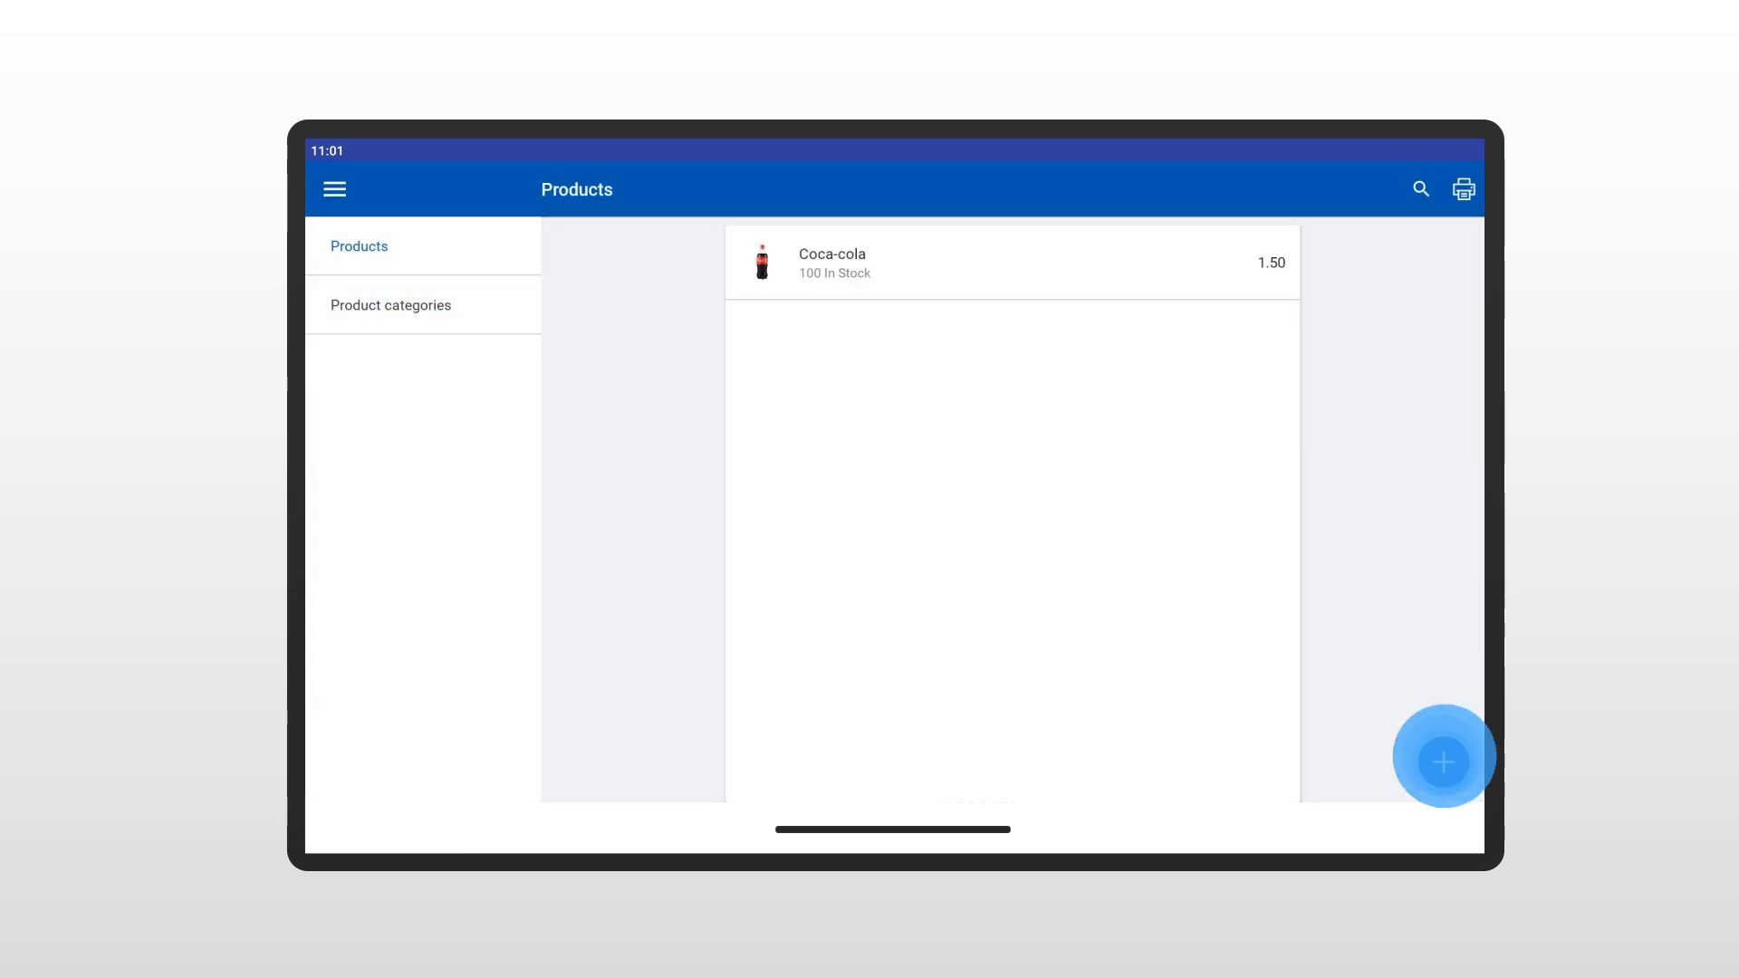
left_click(1443, 761)
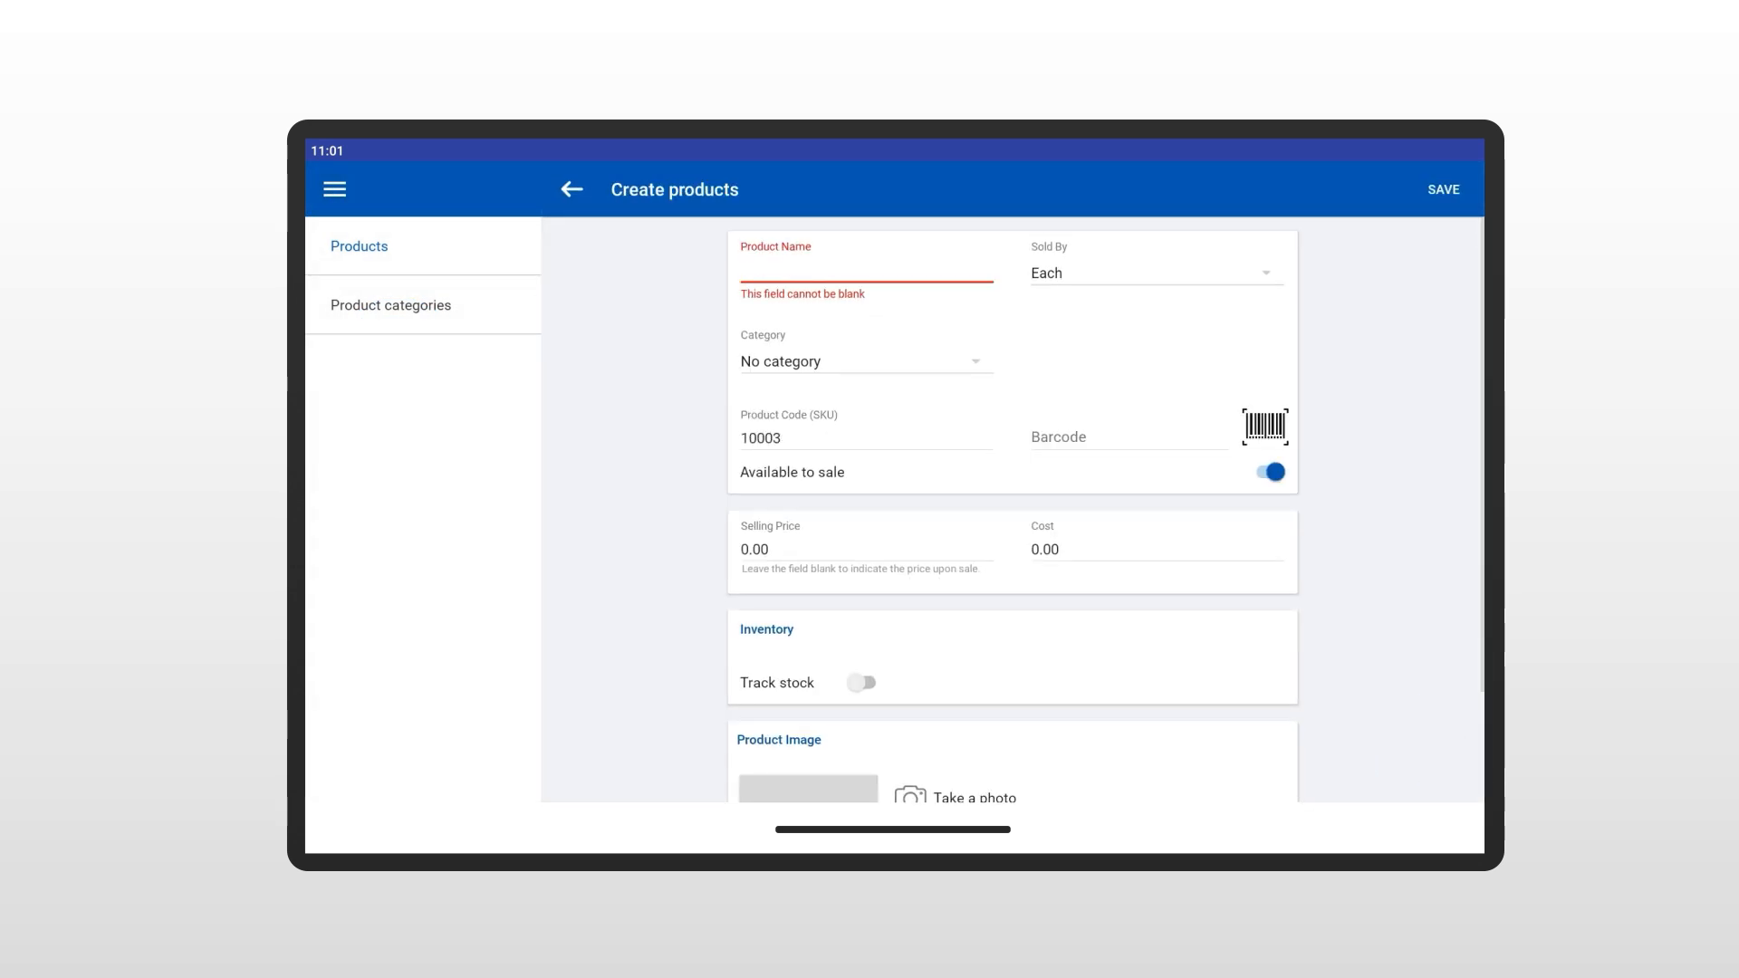
left_click(571, 188)
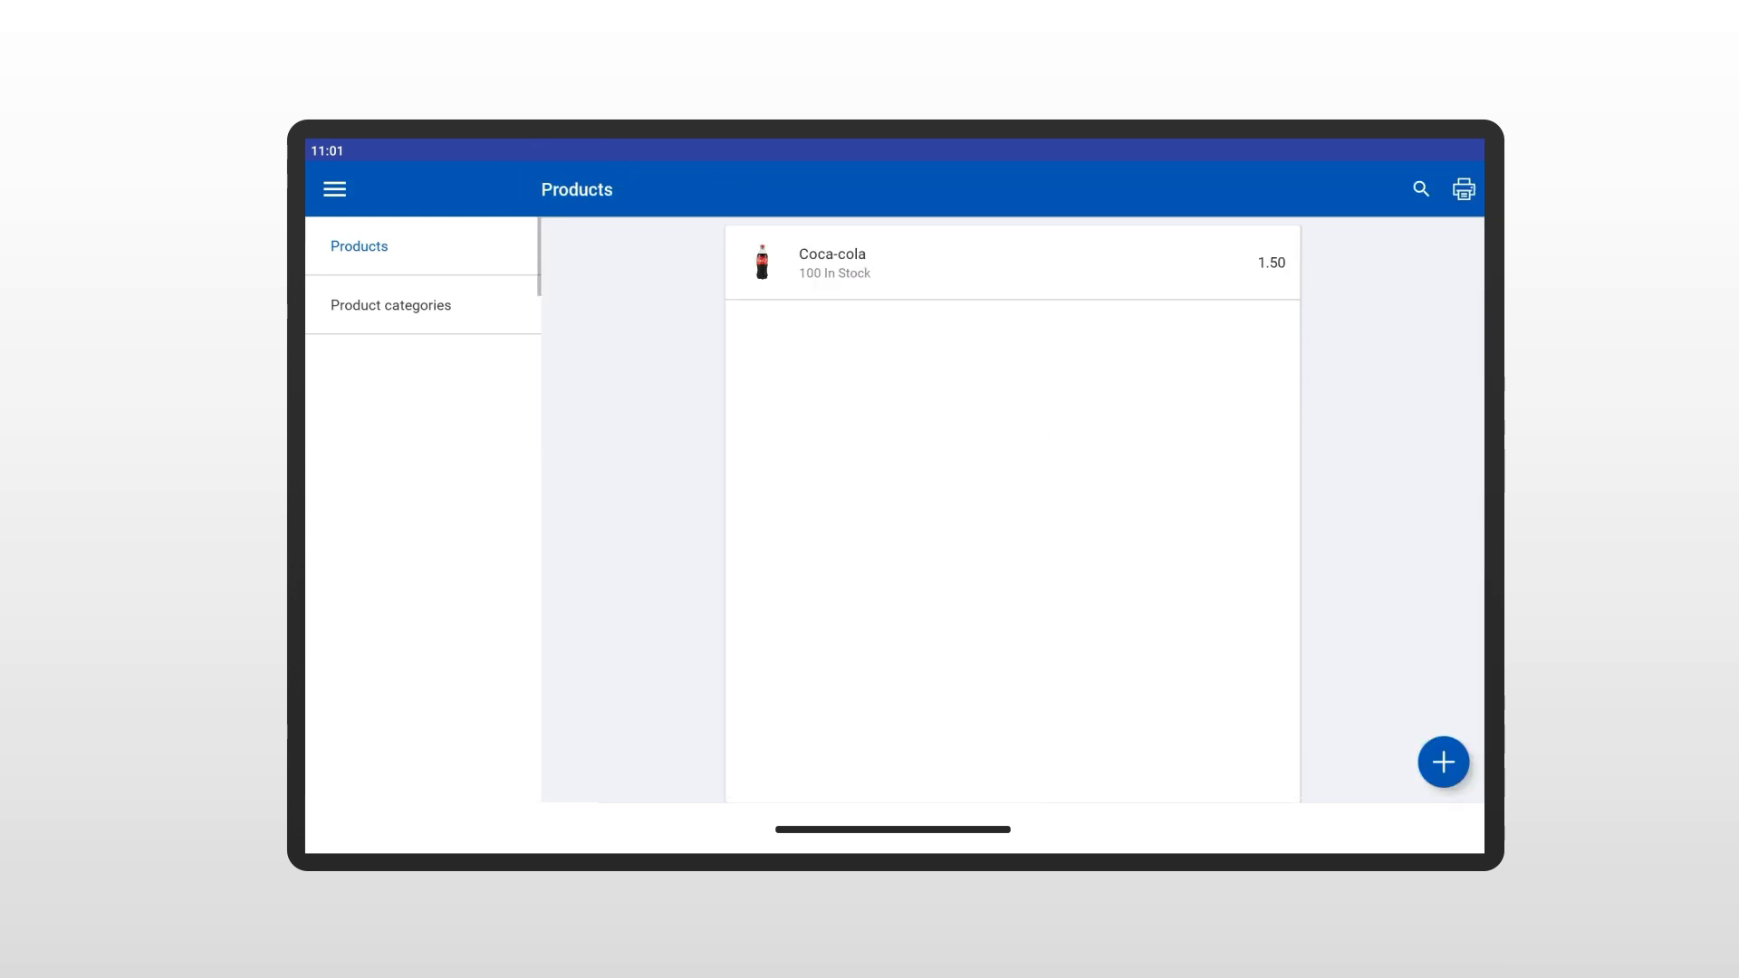
left_click(334, 189)
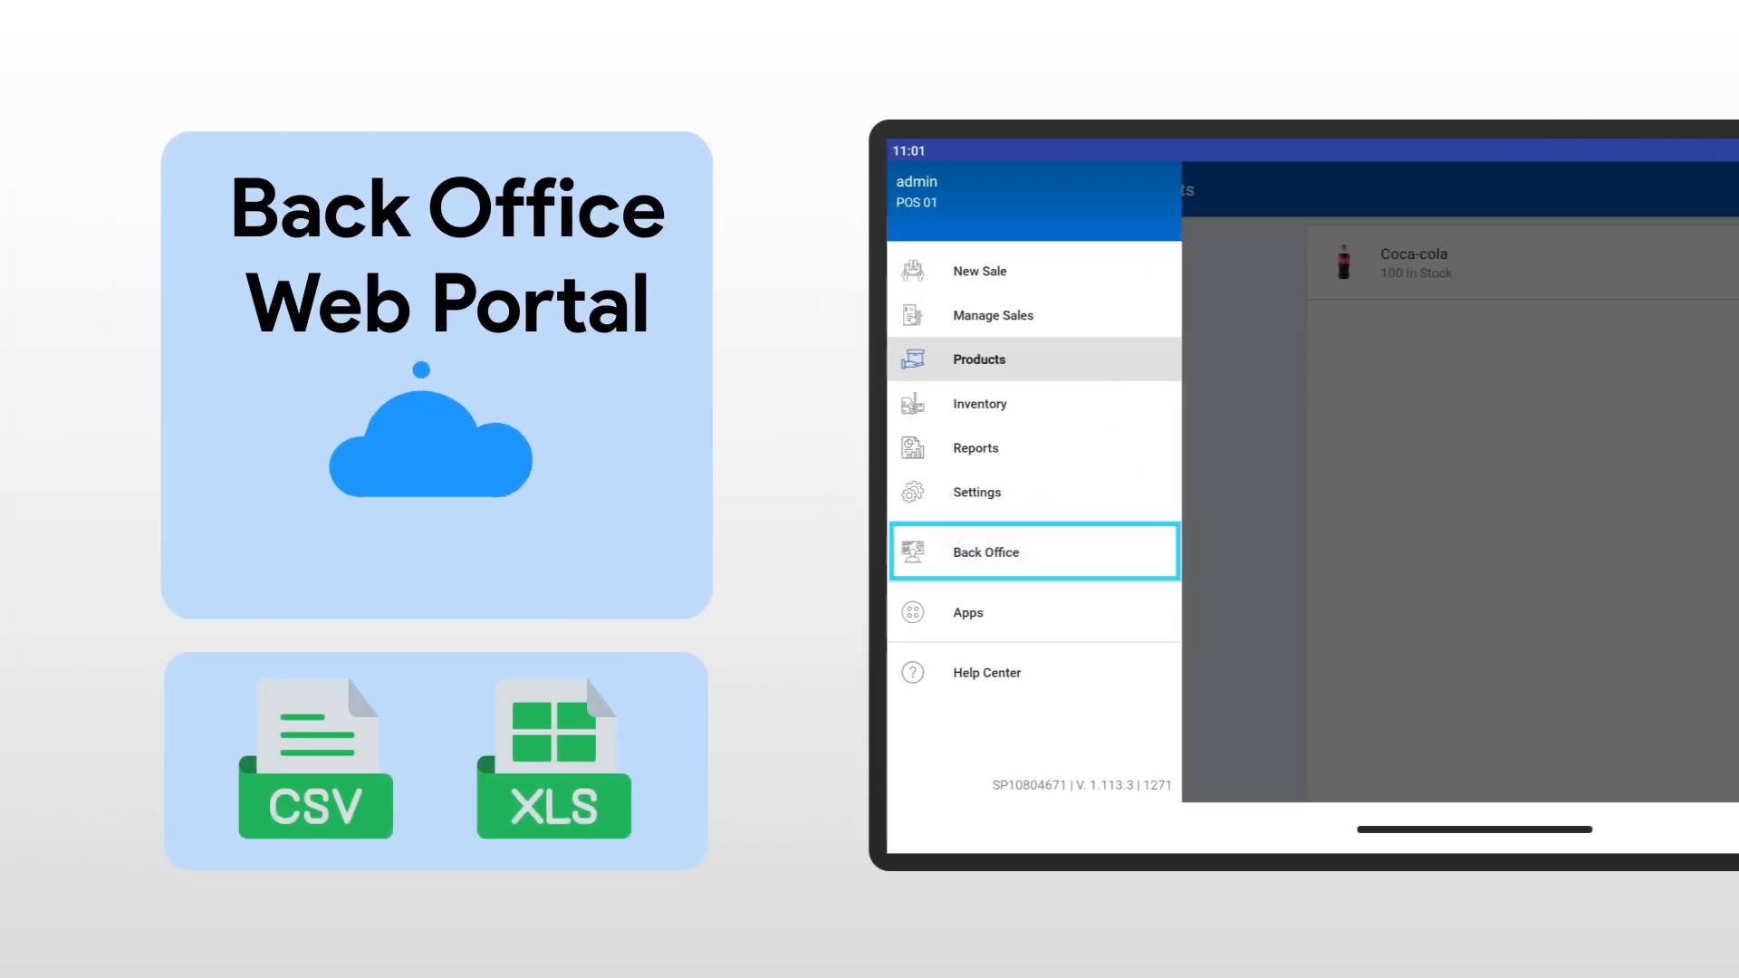
left_click(985, 553)
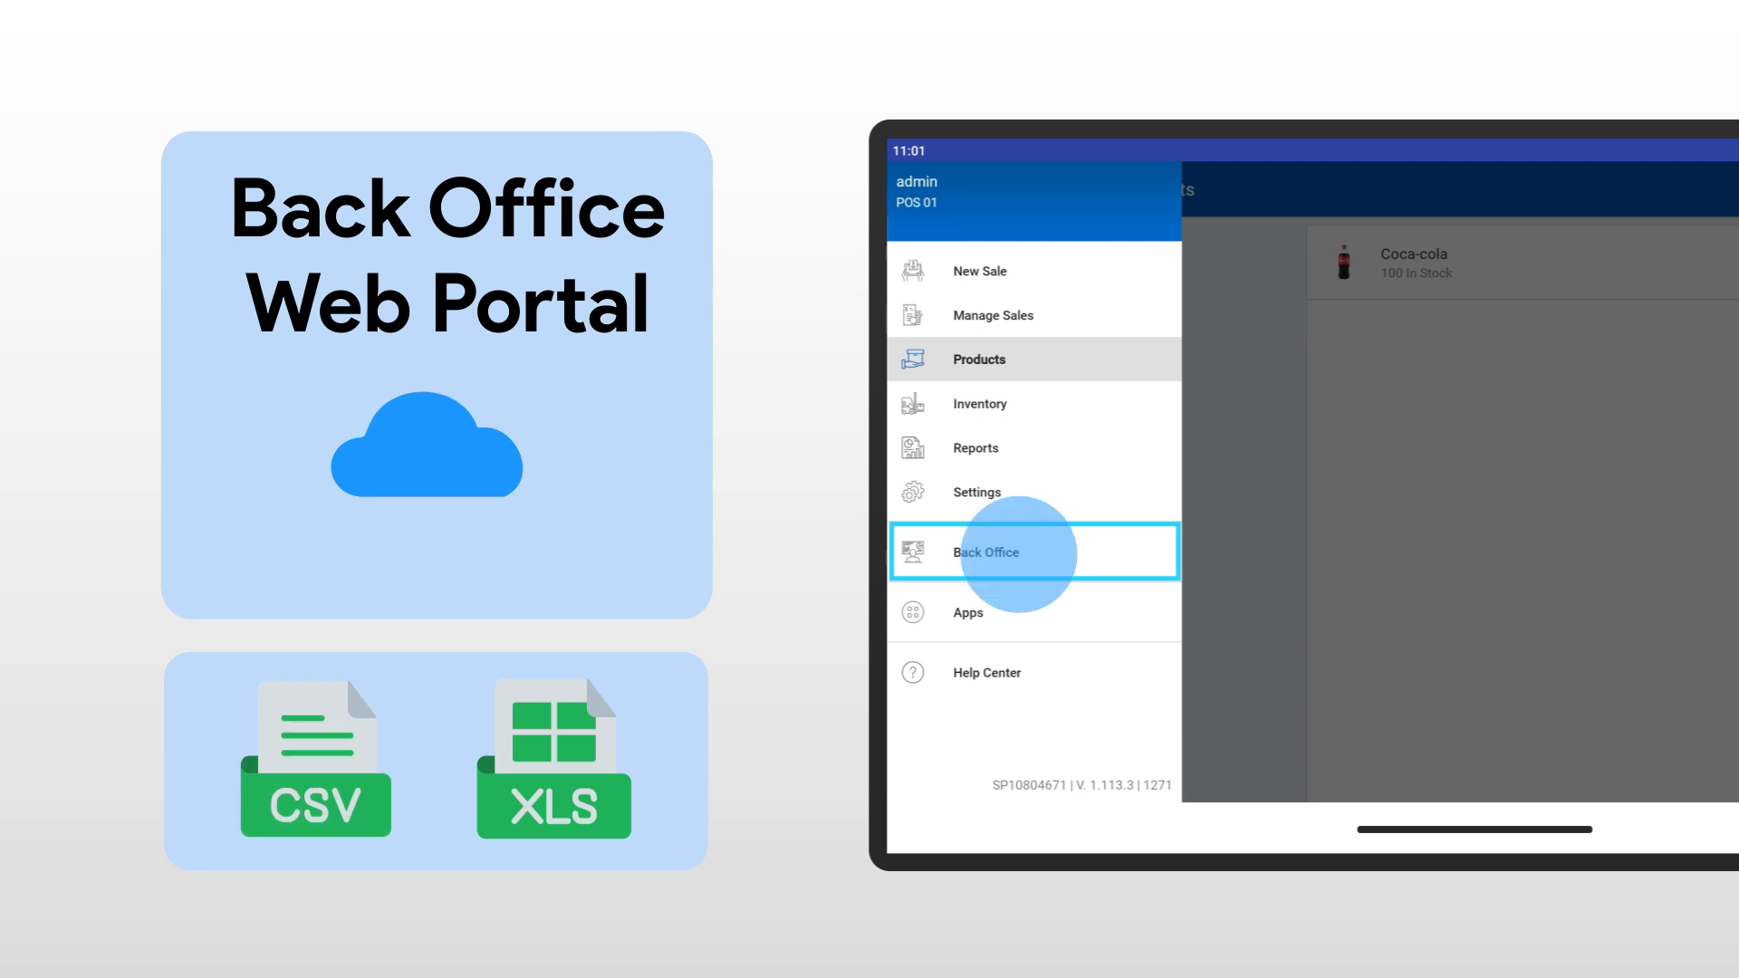